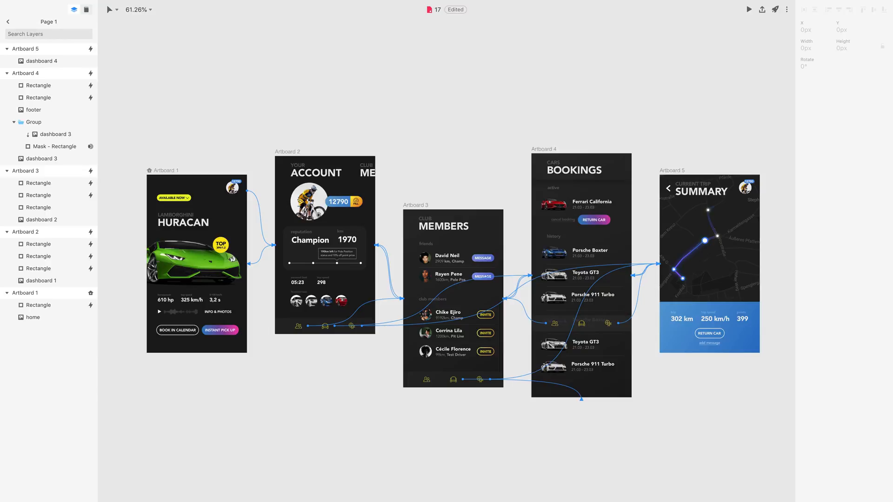
mouse_move(527, 105)
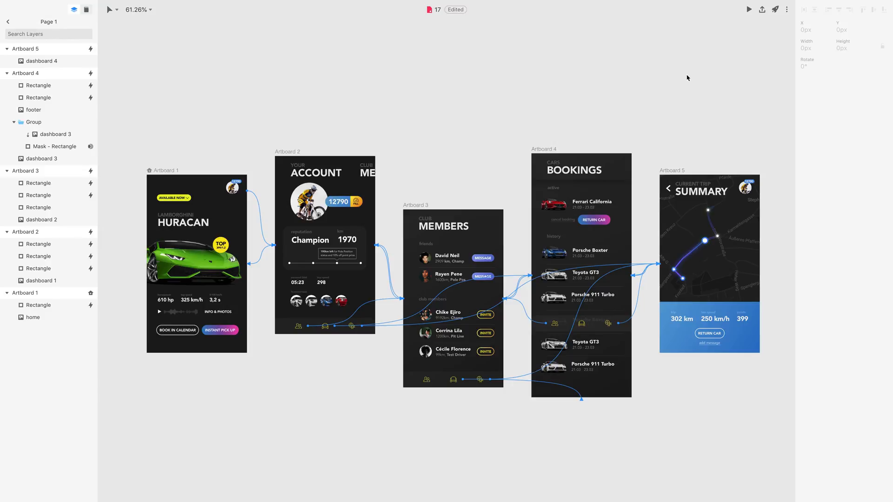
- Preview the prototype from the Huracan screen, zooming in and adjusting the background colour
key(cmd)
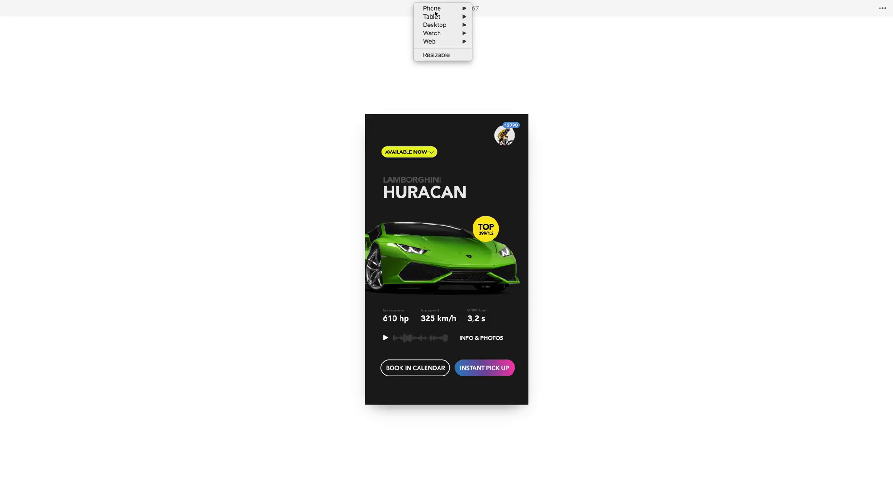
mouse_move(431, 15)
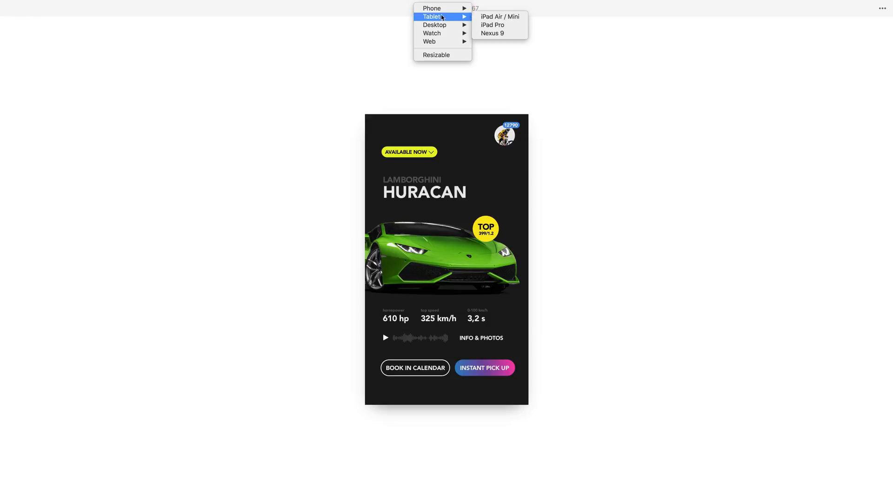
mouse_move(498, 25)
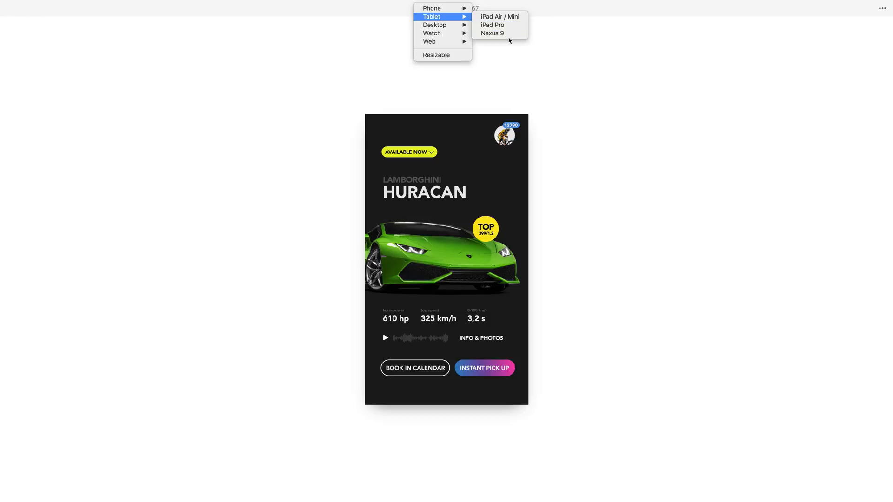
mouse_move(443, 25)
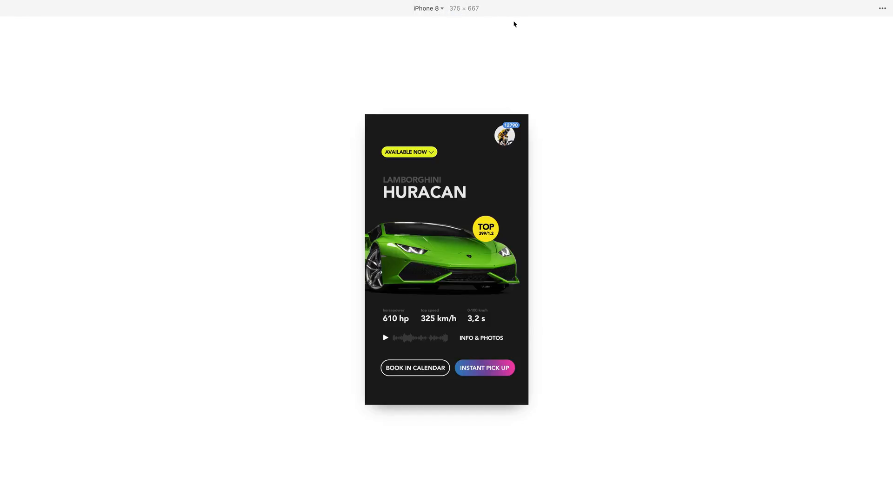
mouse_move(882, 9)
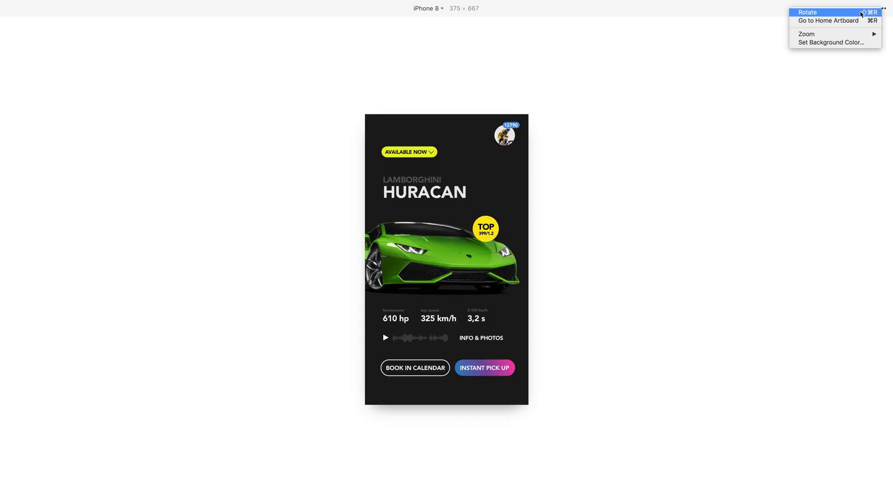
mouse_move(828, 21)
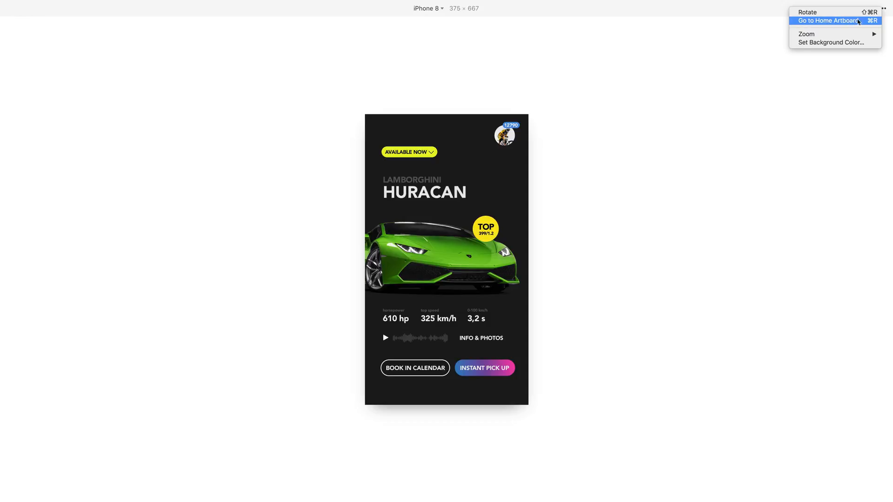
mouse_move(856, 31)
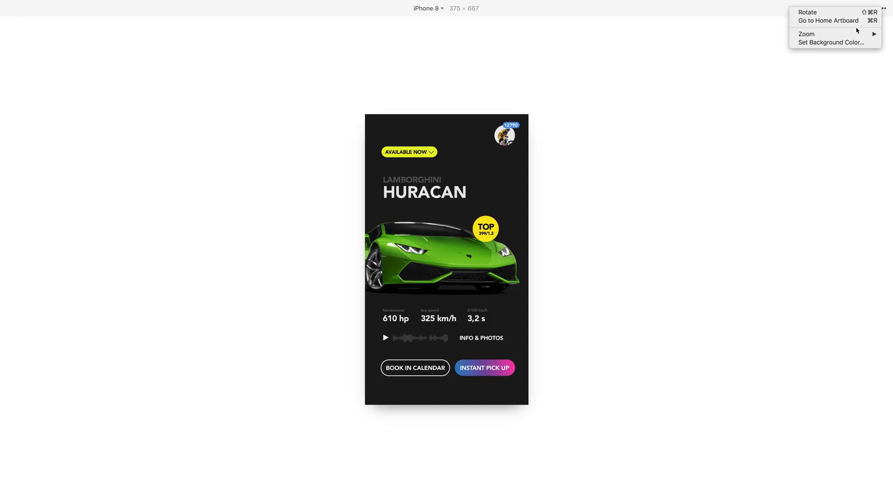
key(cmd+=)
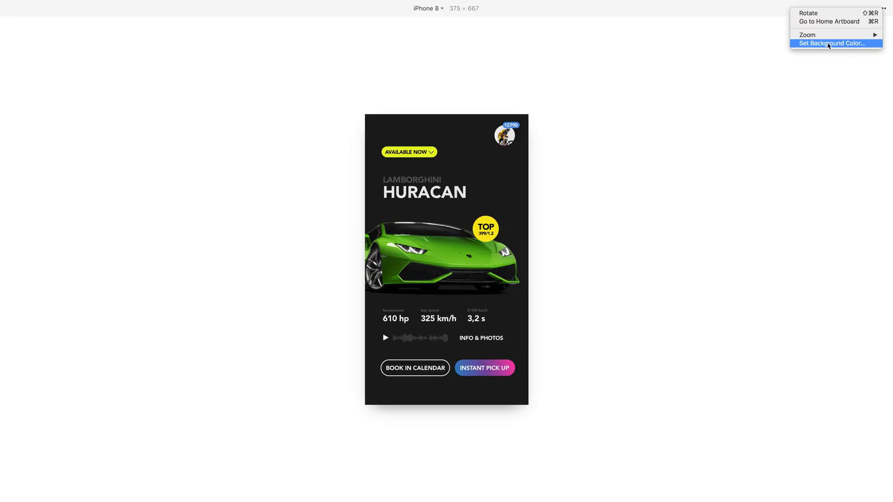
click(831, 43)
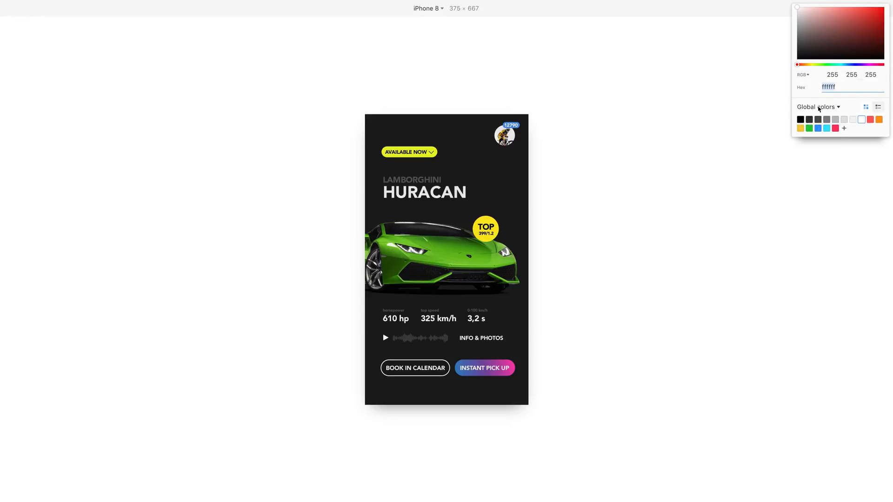
mouse_move(815, 116)
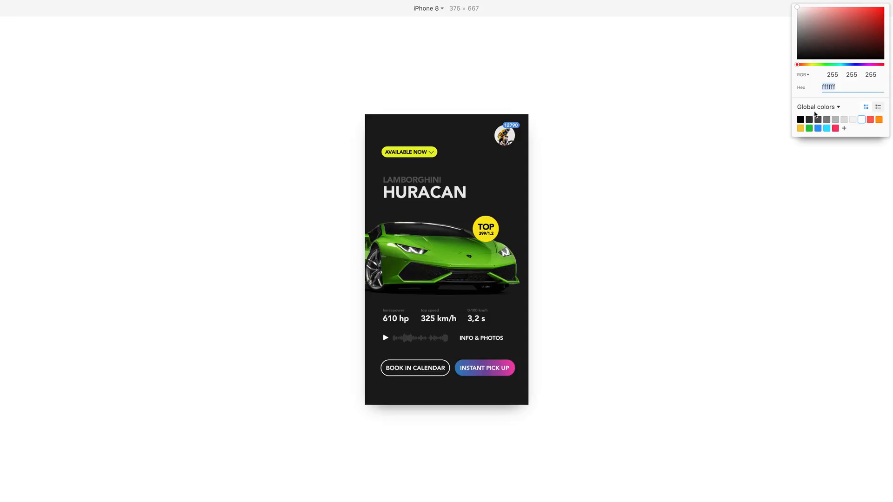
click(808, 119)
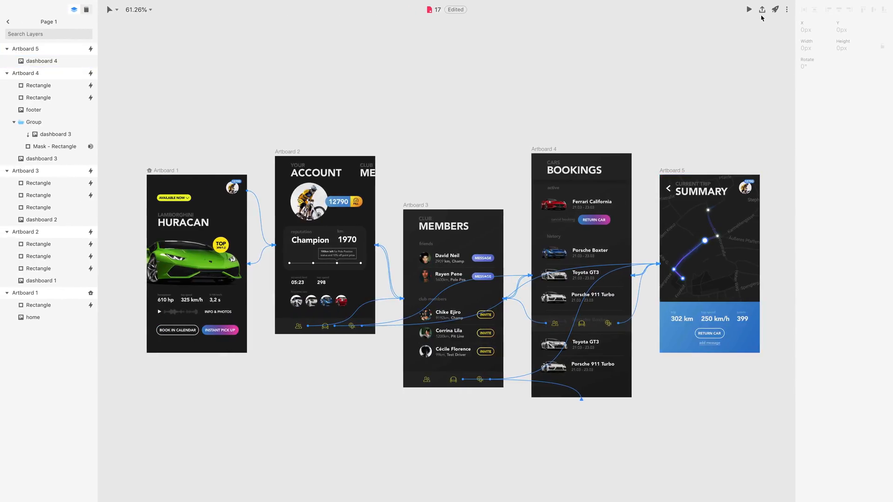
mouse_move(761, 9)
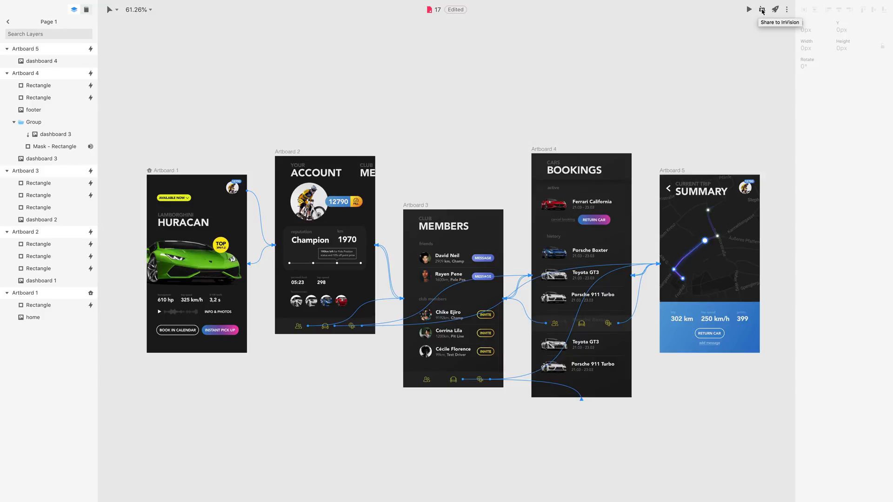
- Show the Share to InVision panel's Mirror option with its QR code for pairing an iPhone
click(762, 9)
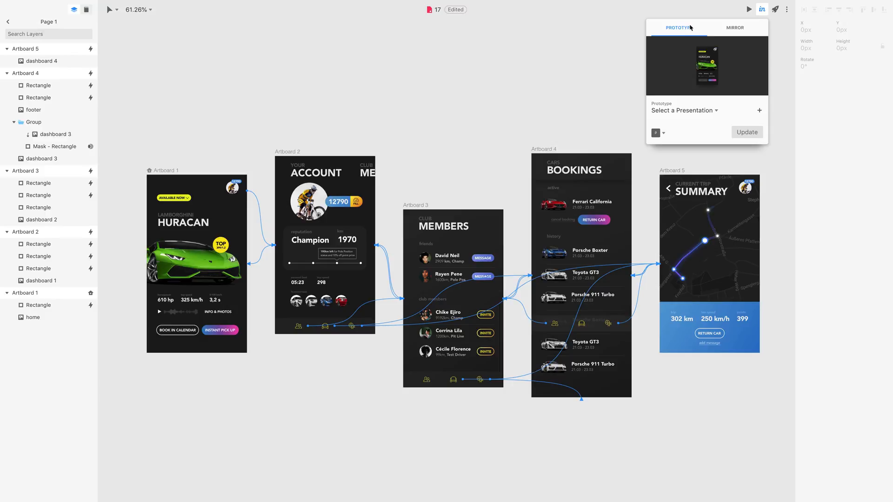
click(734, 27)
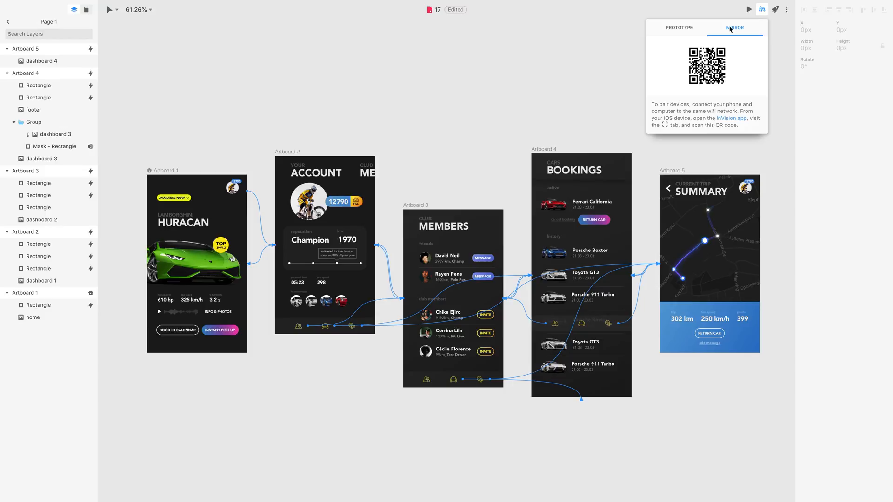
click(735, 27)
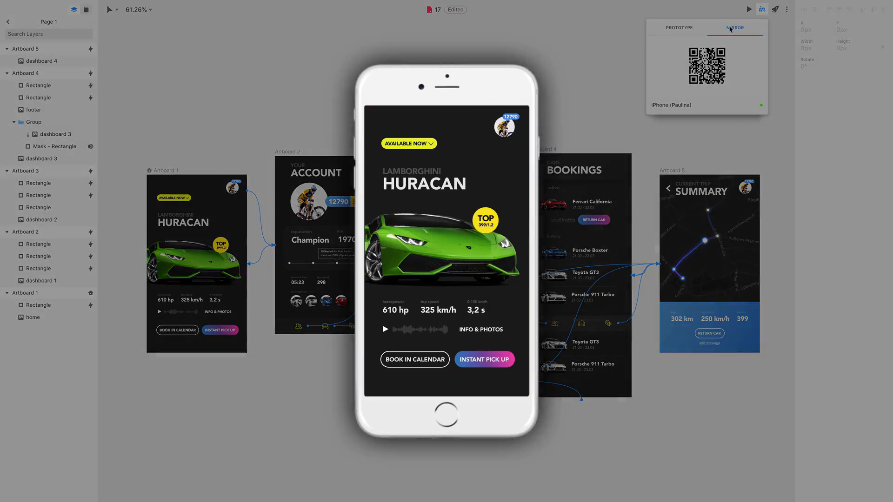
click(748, 9)
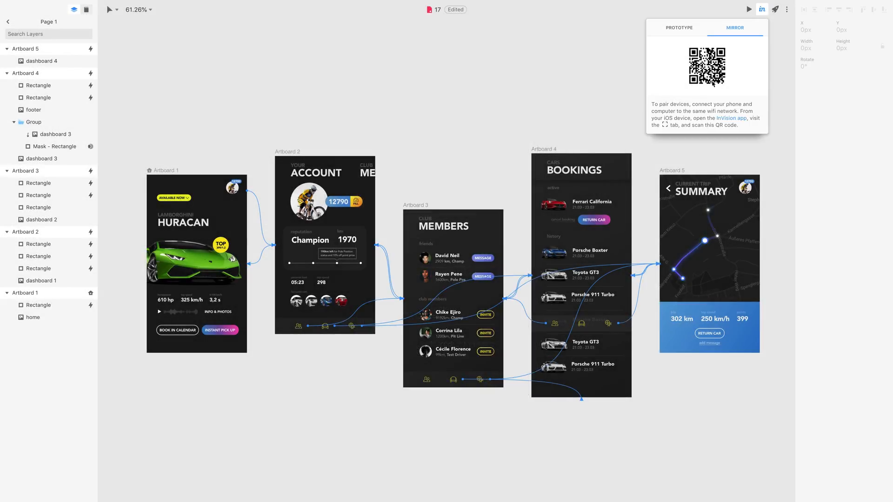
- Publish the artboards to InVision as a new prototype named Rapid Prototype
click(679, 27)
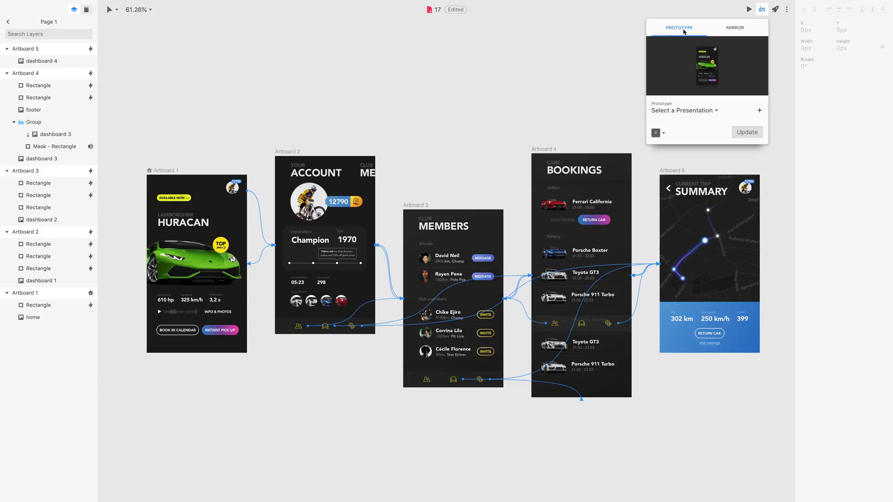
mouse_move(710, 66)
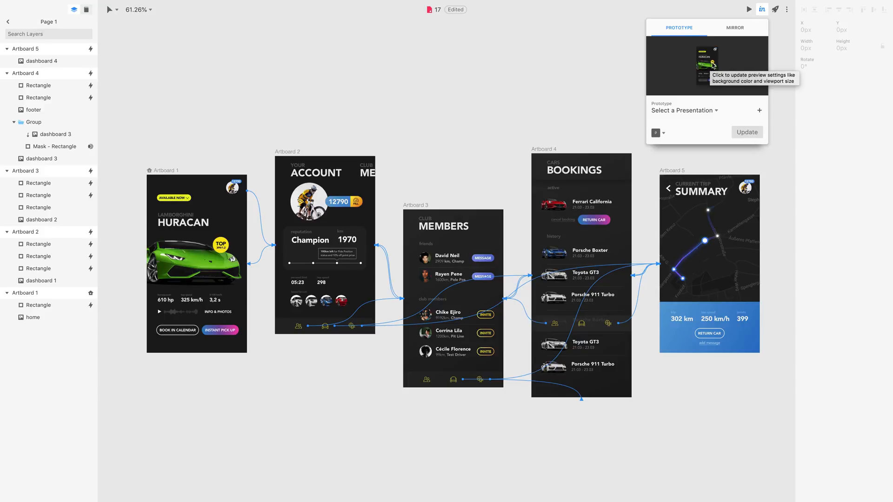
mouse_move(572, 122)
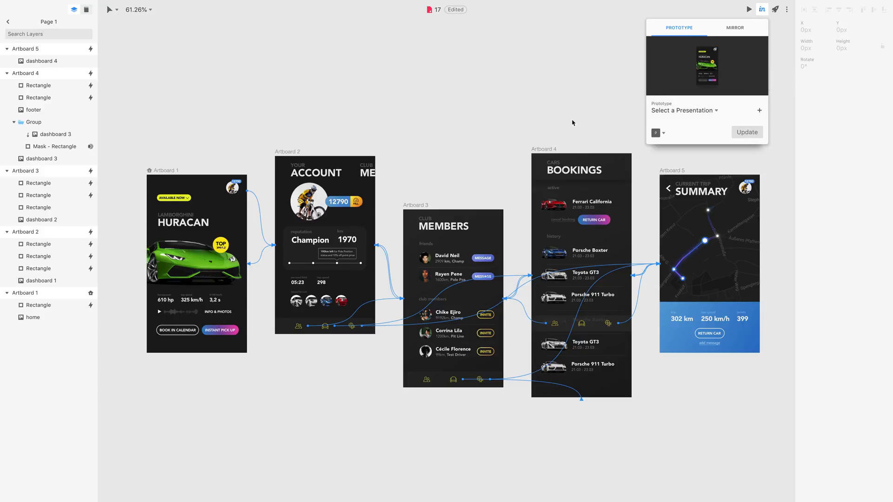
mouse_move(295, 366)
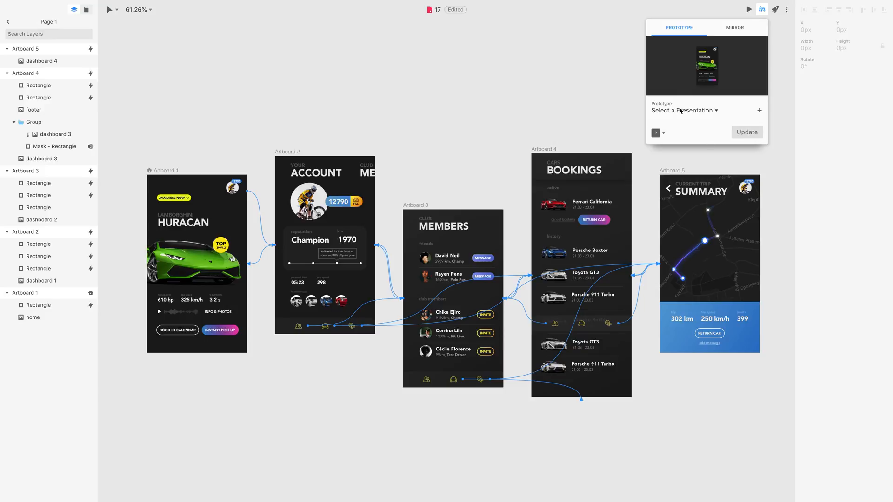
click(684, 110)
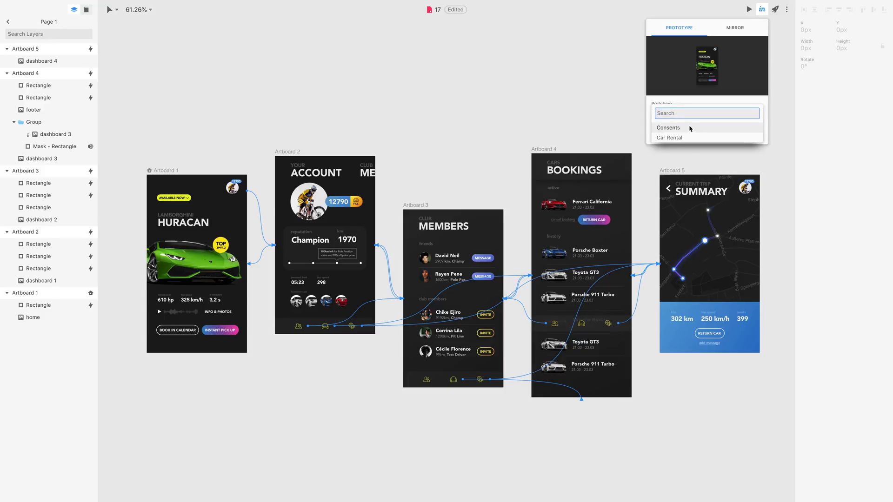
mouse_move(691, 107)
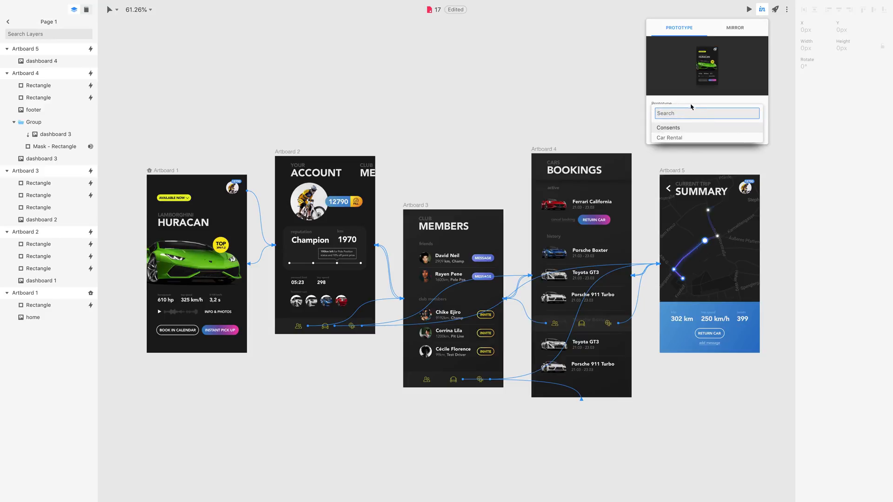
click(687, 111)
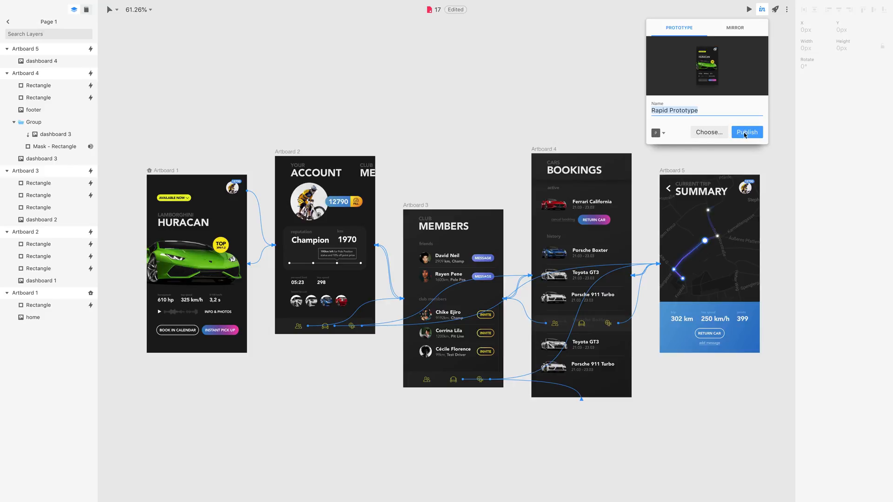
click(747, 131)
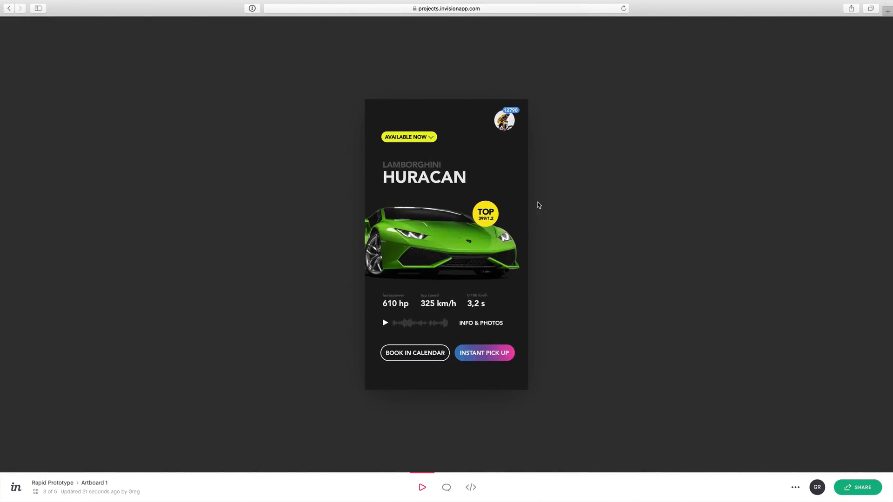
mouse_move(331, 230)
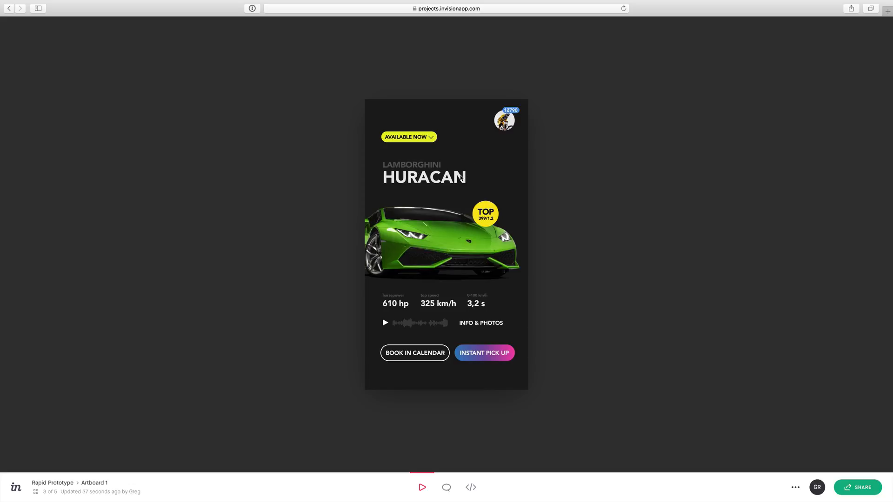
- Navigate the published prototype from Huracan to the account screen and then Bookings
click(503, 120)
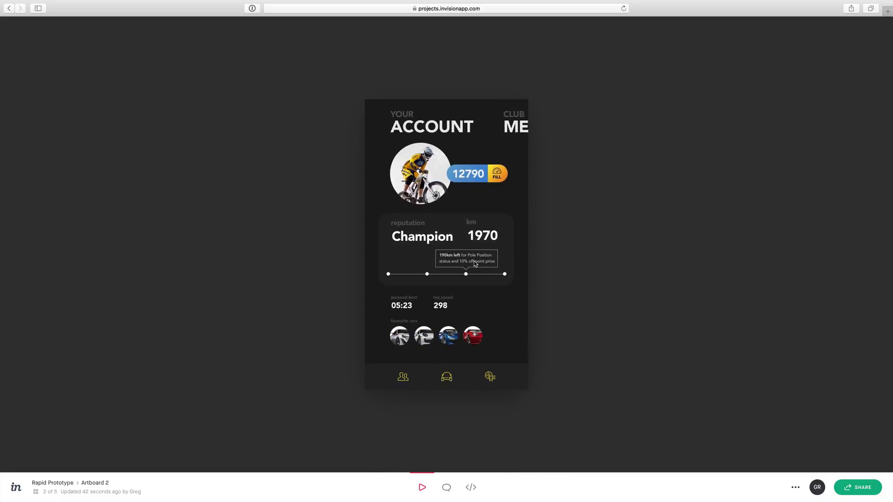
click(446, 377)
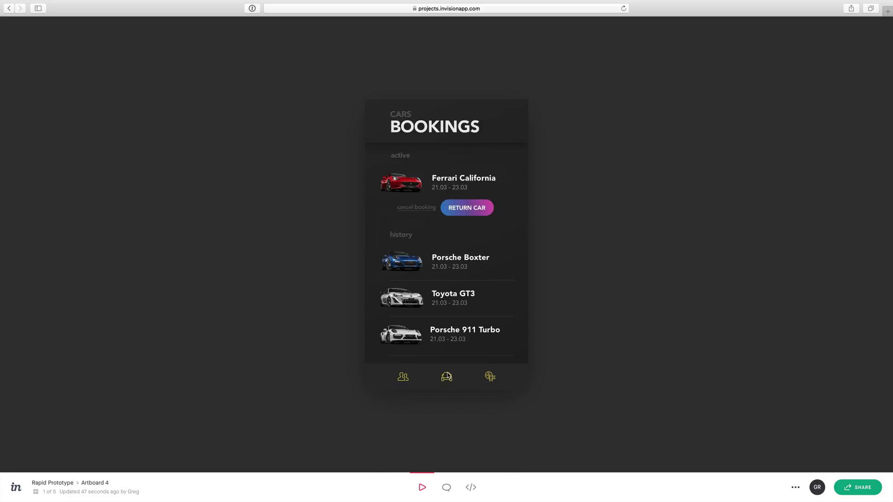
mouse_move(492, 311)
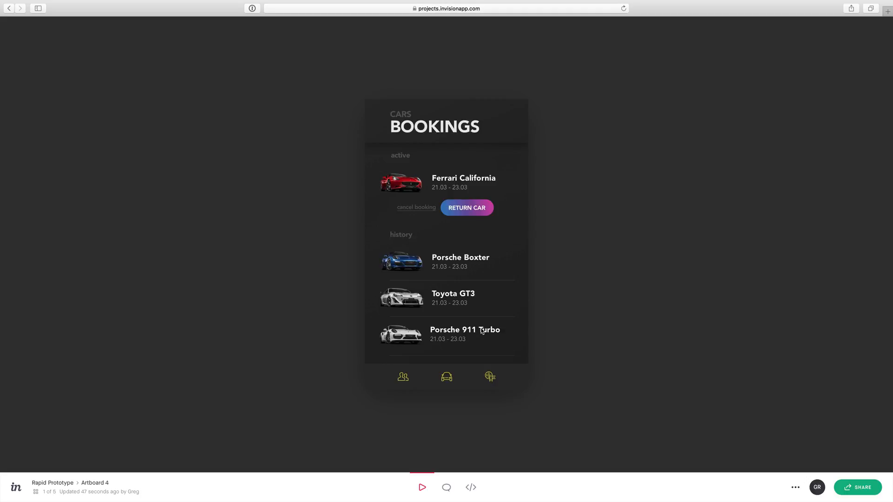
mouse_move(453, 277)
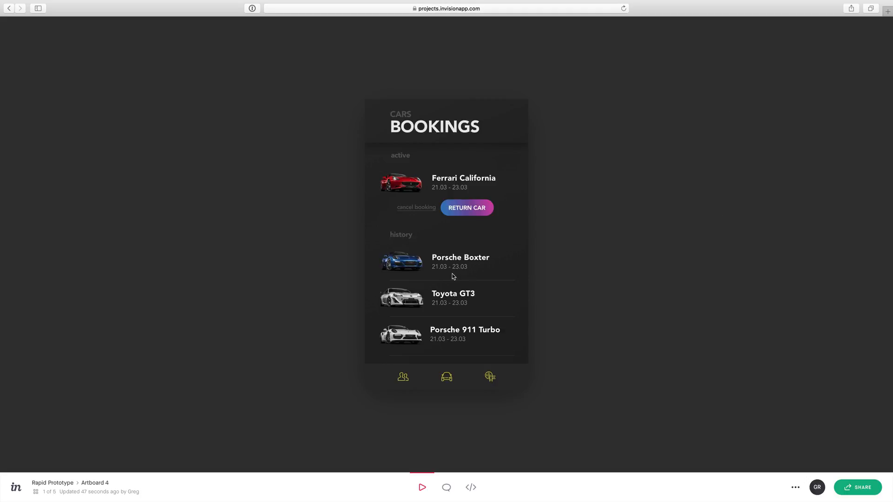
mouse_move(443, 279)
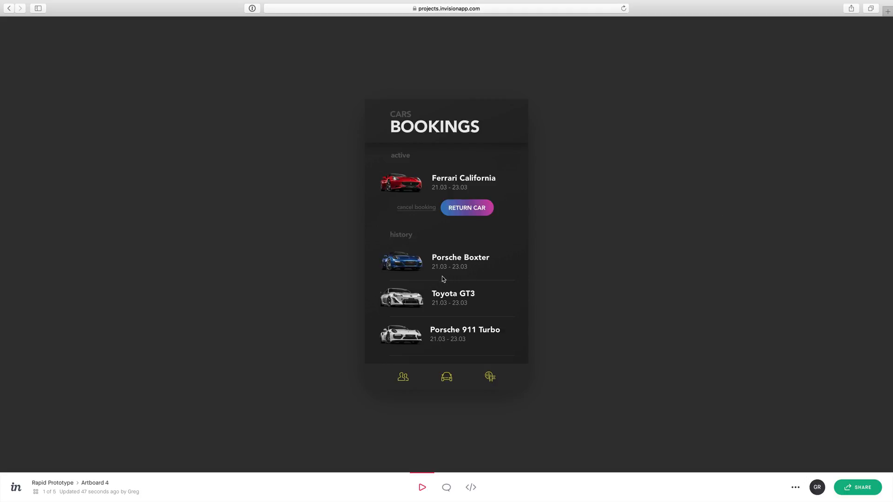
mouse_move(629, 243)
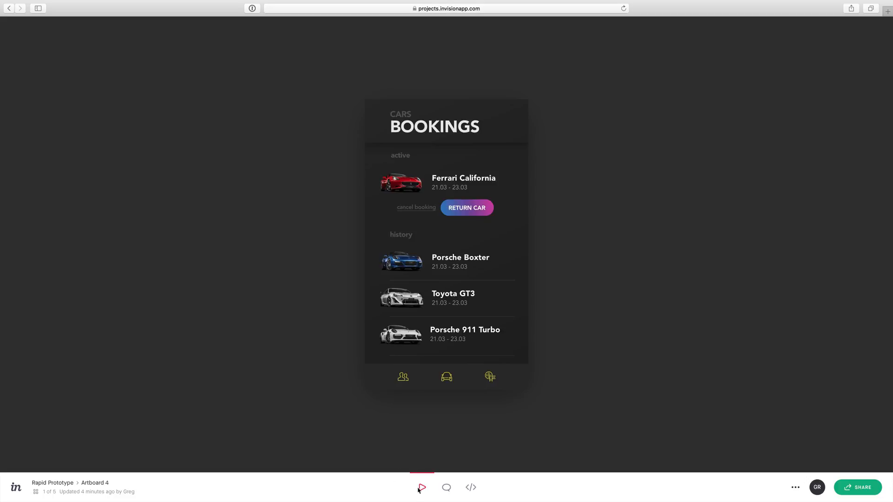
mouse_move(446, 488)
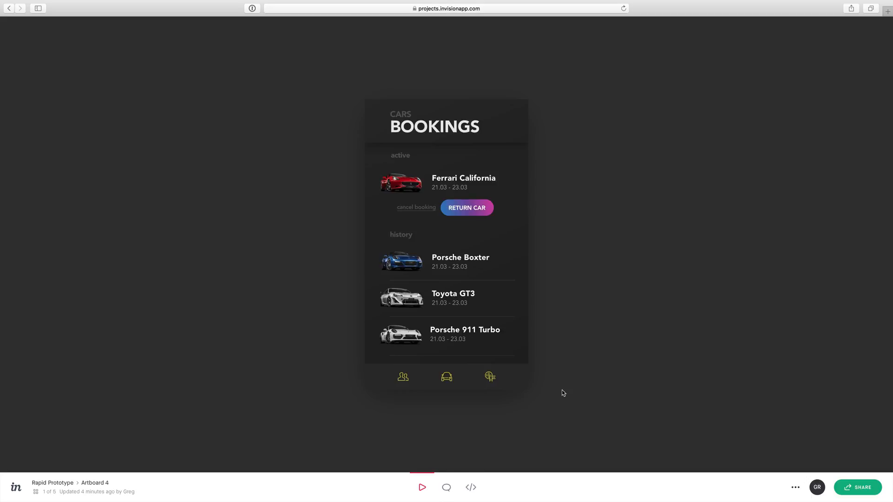
- Pin a comment "change the gradient to red!" on the RETURN CAR button
click(447, 488)
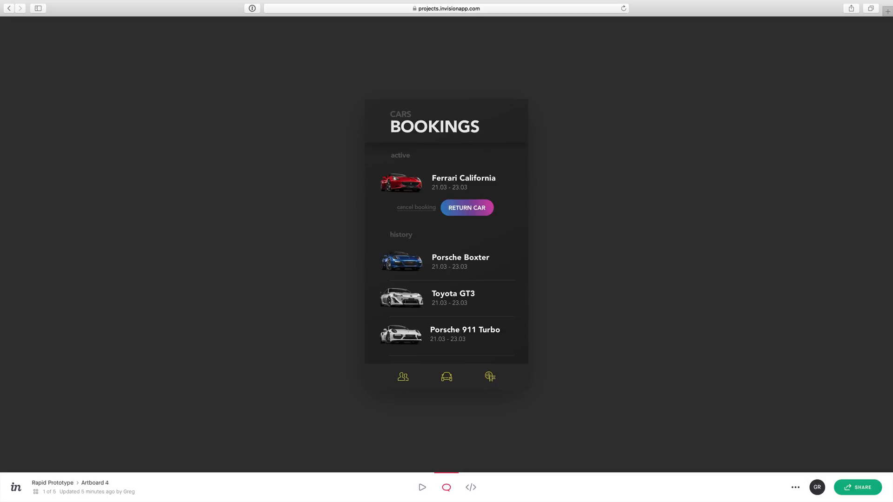
mouse_move(809, 446)
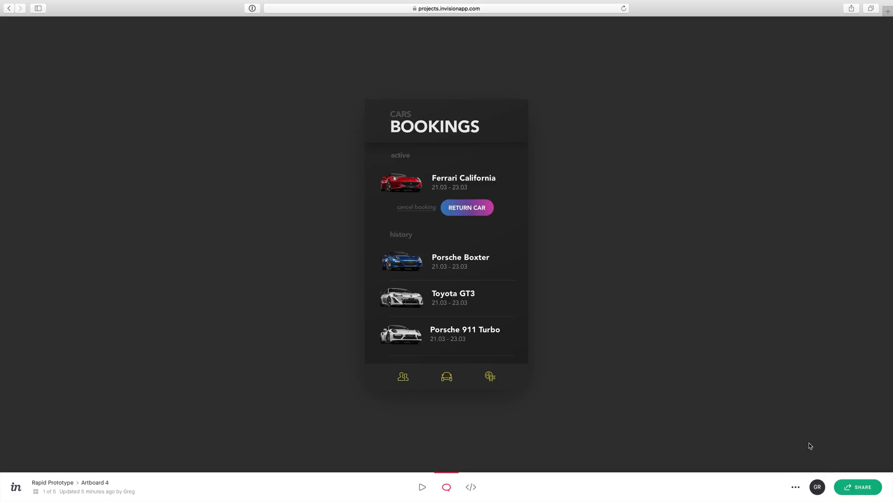
mouse_move(817, 486)
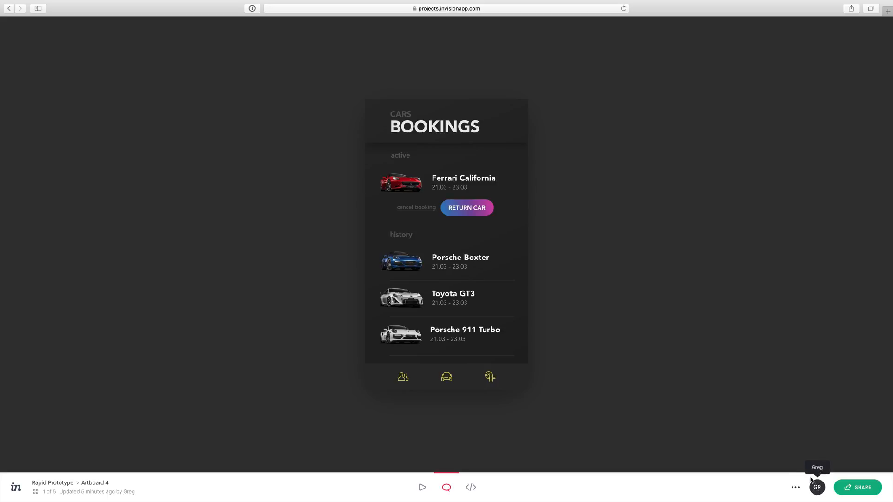
mouse_move(432, 204)
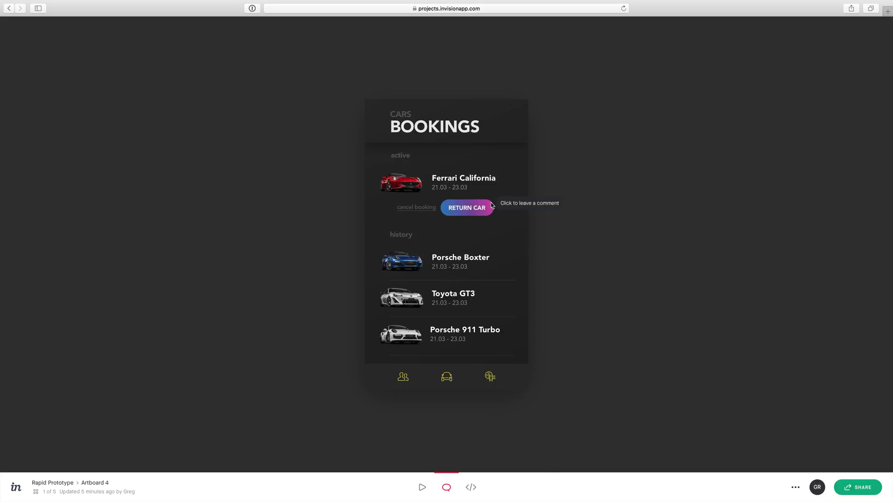
click(488, 206)
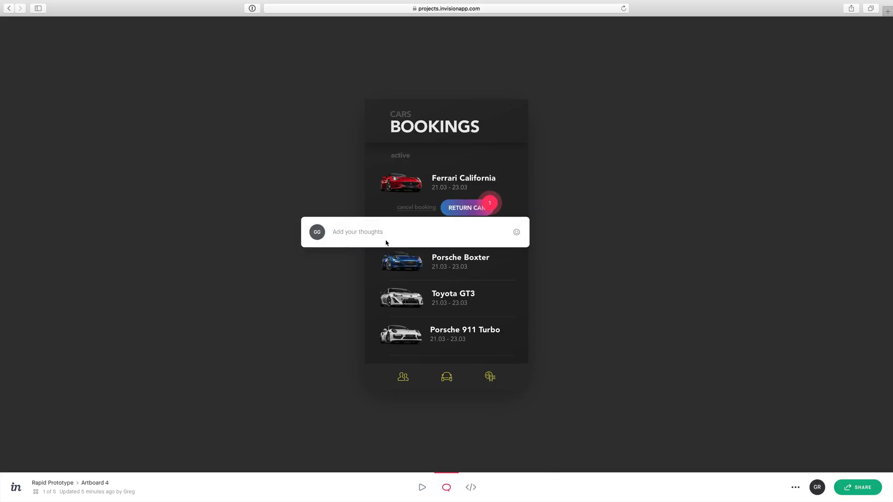
text(change the gr)
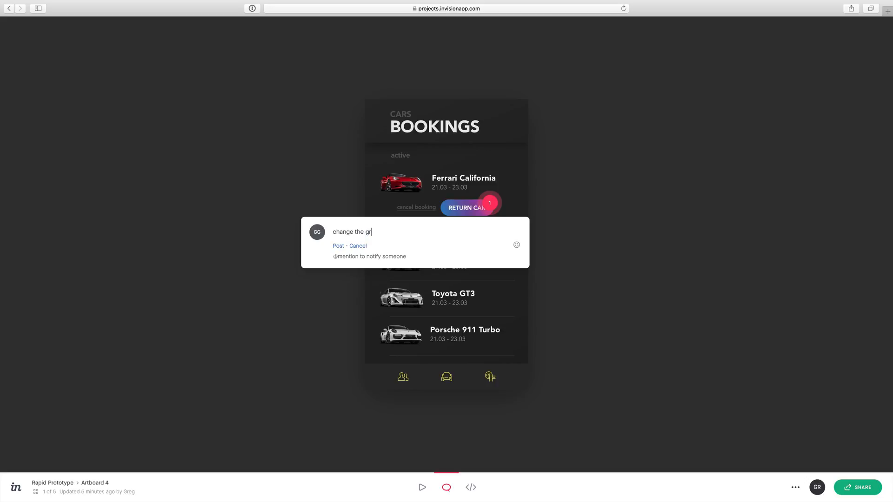
text(adient to red)
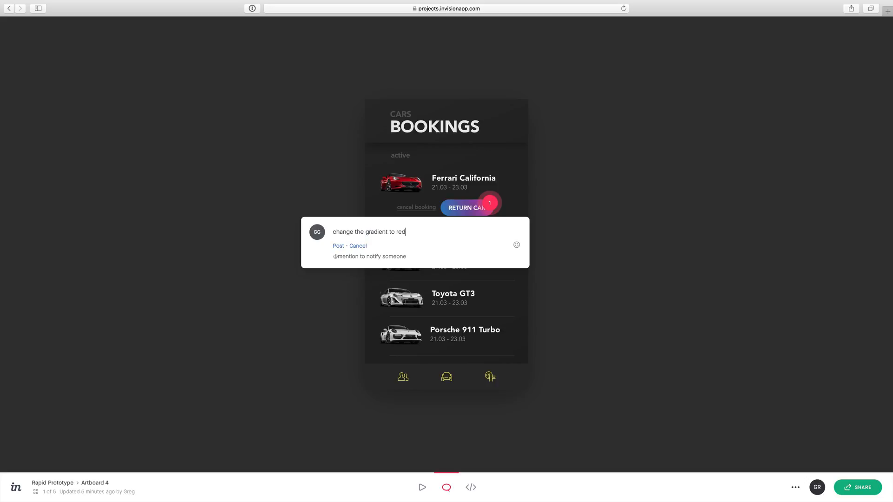
text(!)
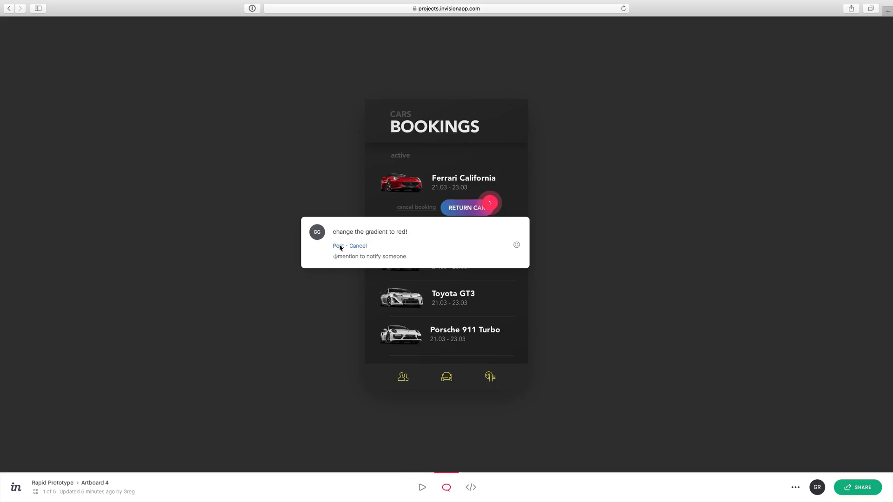
click(337, 245)
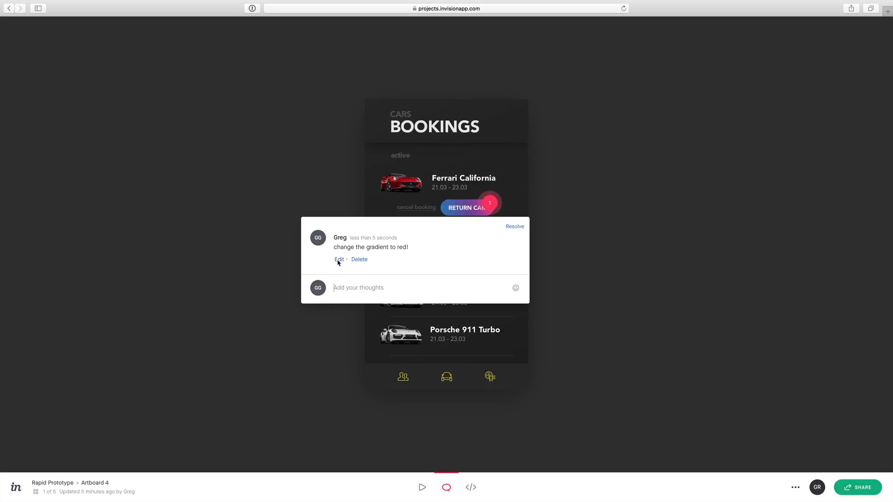
mouse_move(353, 291)
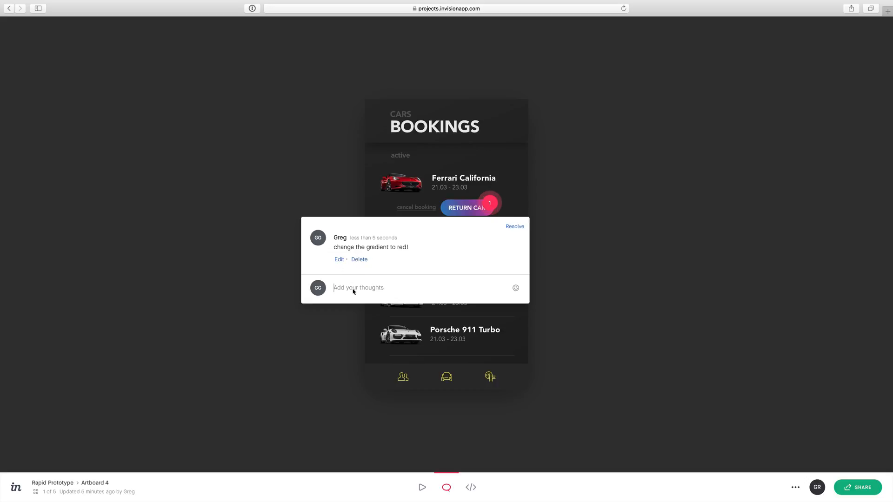
- Reply "ok!" with an emoji, then resolve and close the comment thread
text(ok!)
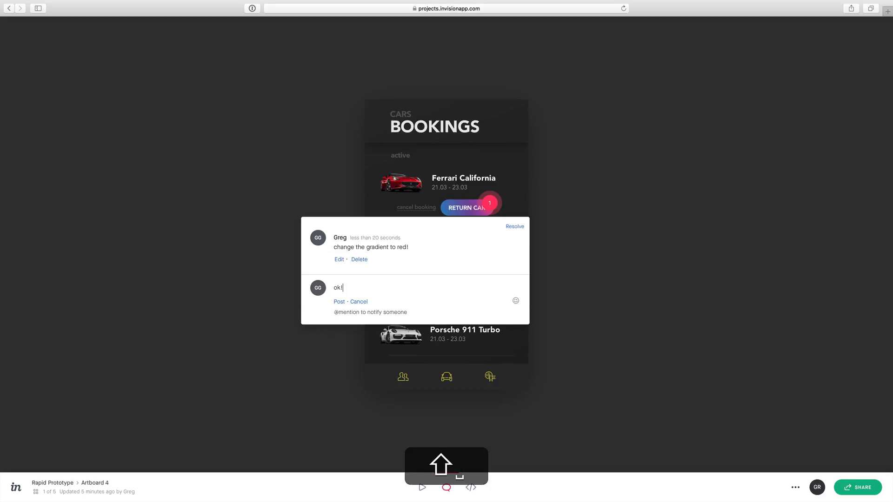
click(514, 300)
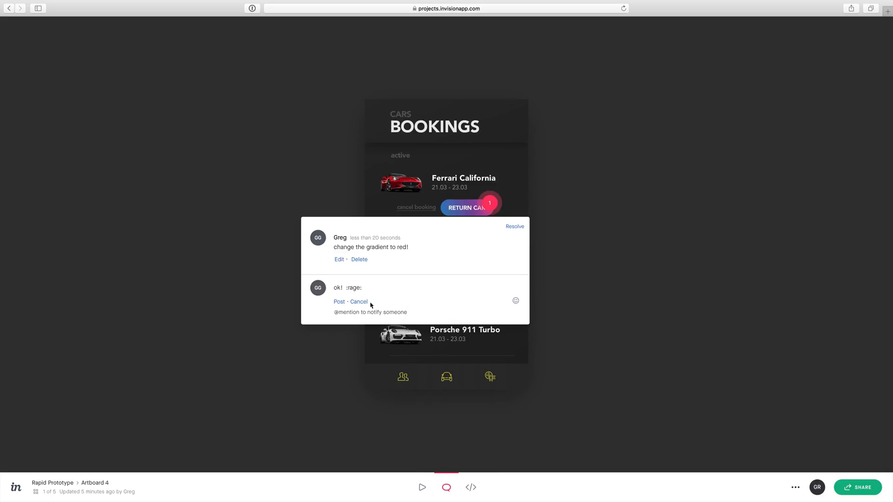
mouse_move(331, 291)
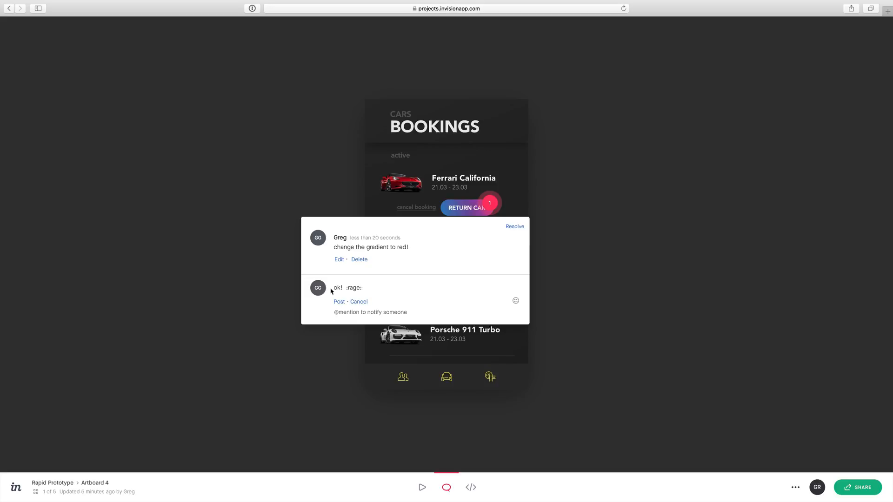
click(339, 303)
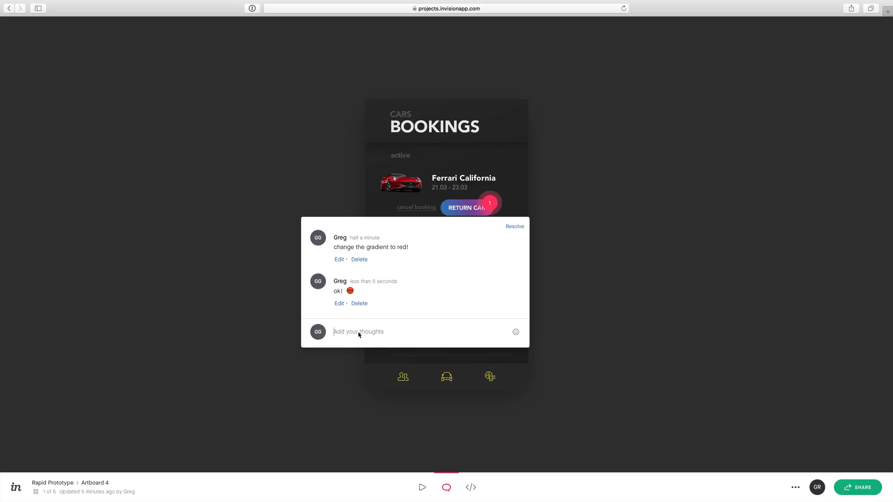
click(514, 227)
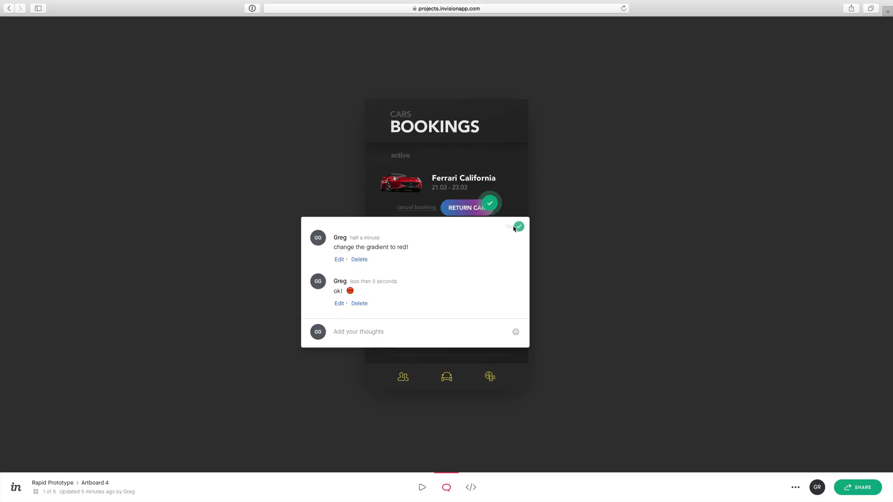
click(518, 226)
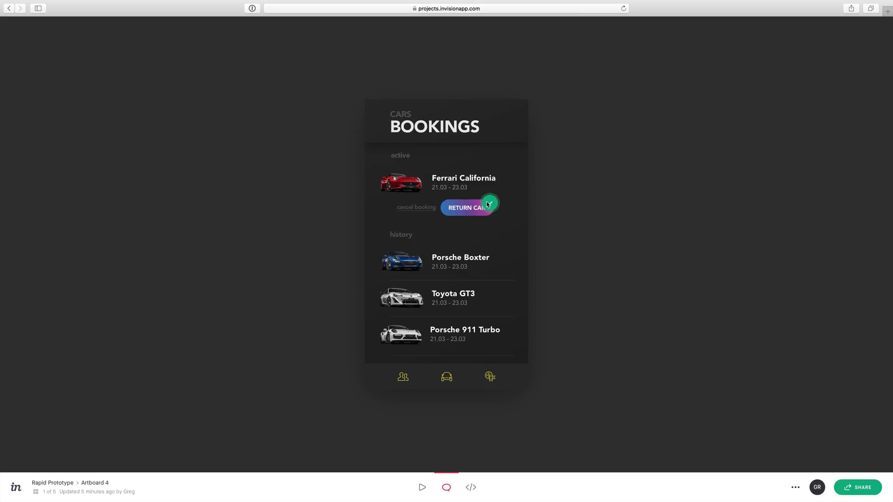
click(469, 207)
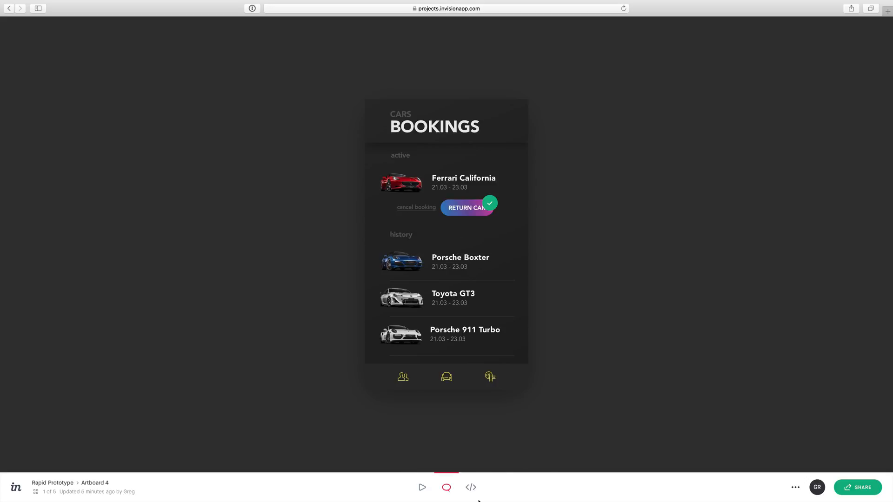
mouse_move(491, 342)
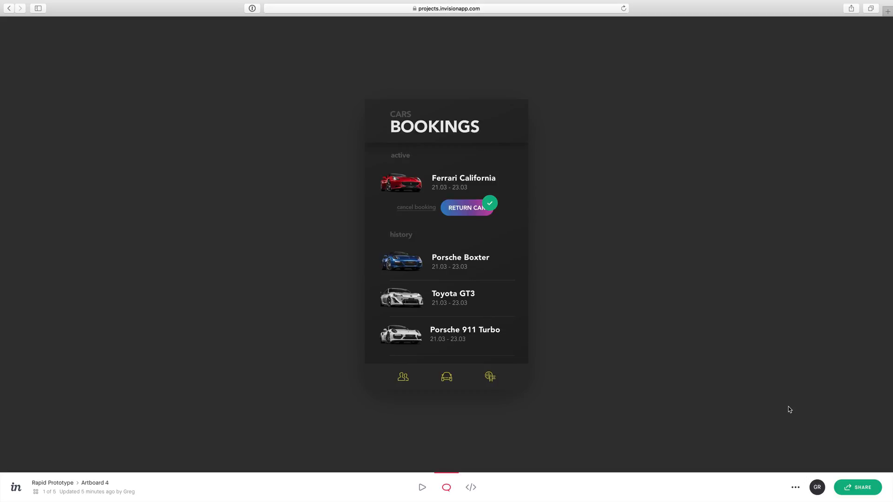
mouse_move(790, 420)
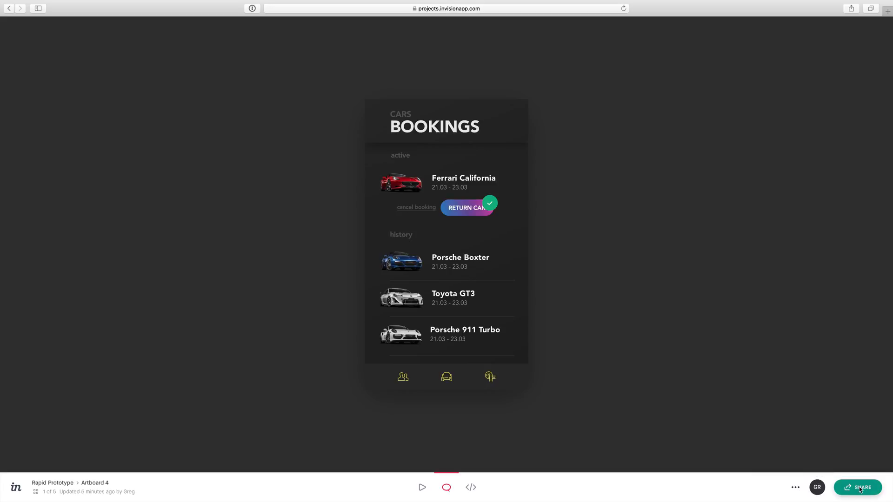
click(858, 487)
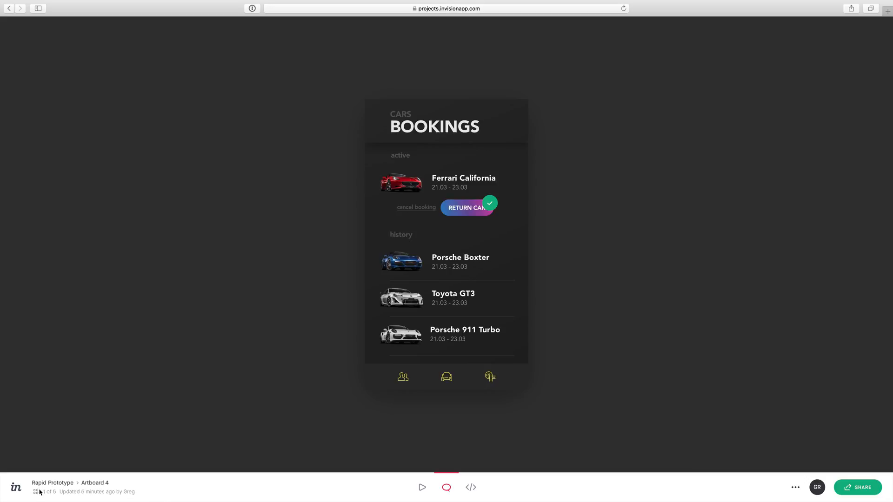
mouse_move(36, 492)
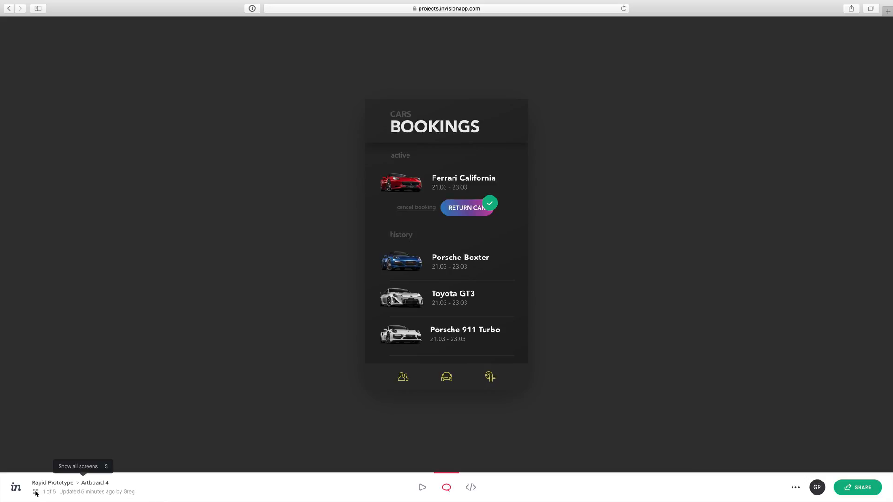
- Show all screens of the Car Rental project and choose the ferrari-details screen
click(36, 490)
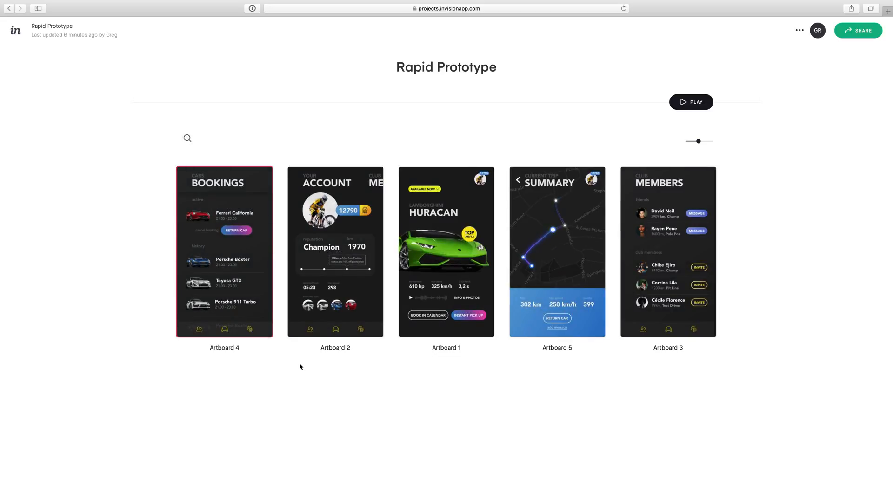
mouse_move(667, 252)
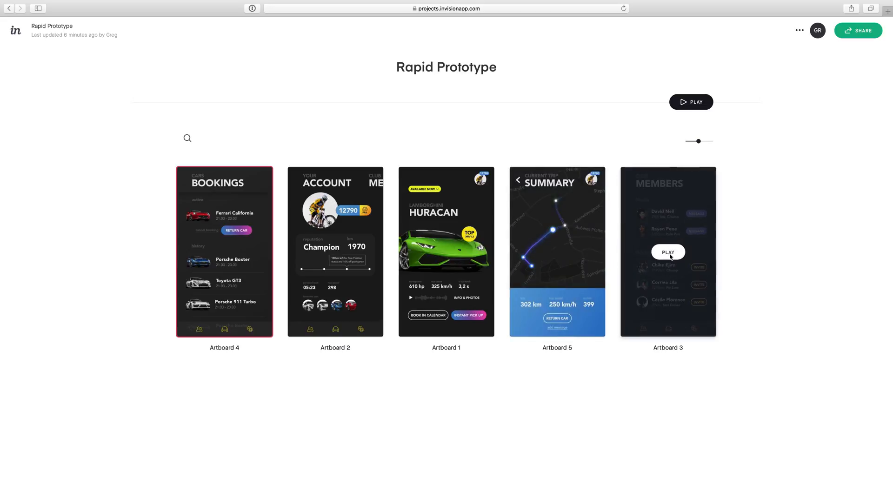
click(668, 252)
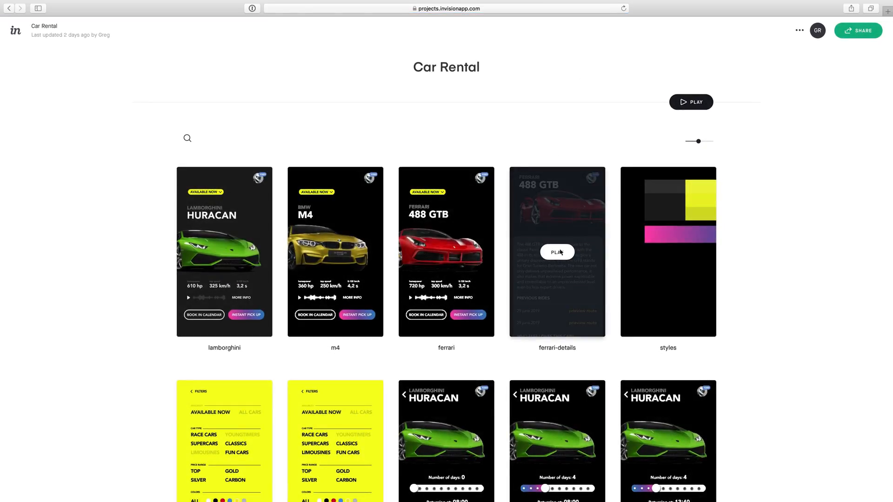
click(556, 252)
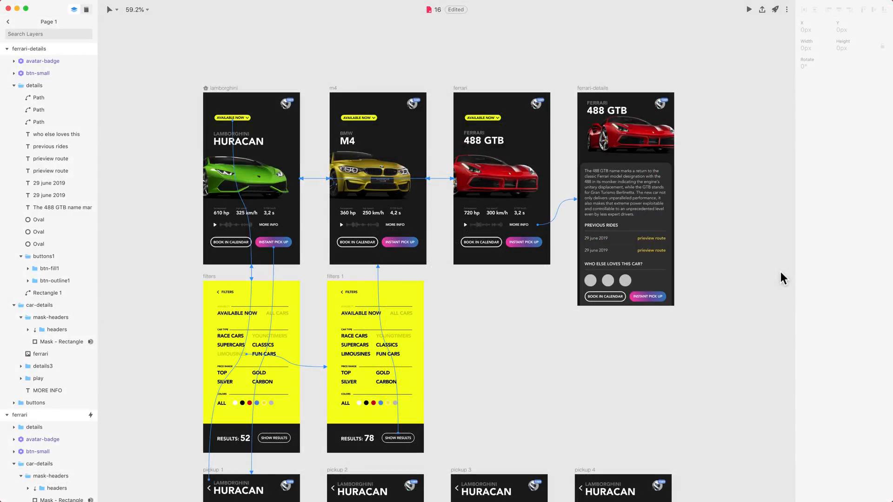
mouse_move(738, 306)
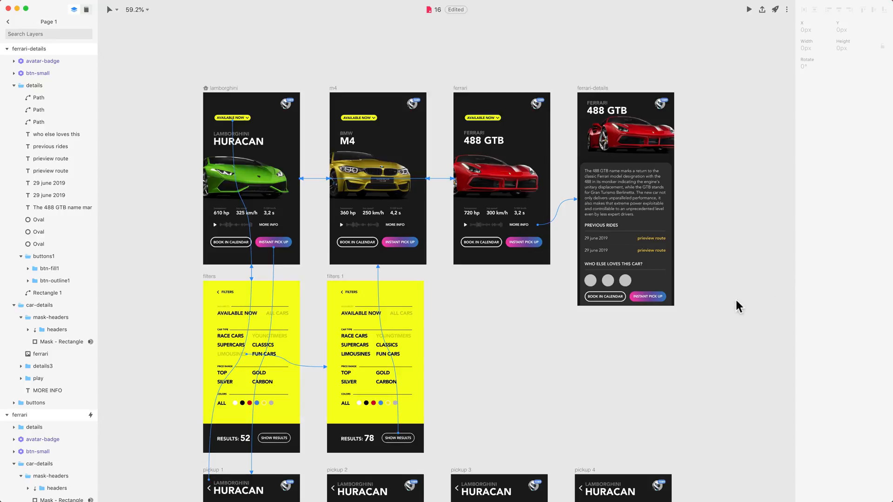
- Export the three Oval layers as Oval.svg, Oval-1.svg and Oval-2.svg, then close the export folder
click(590, 280)
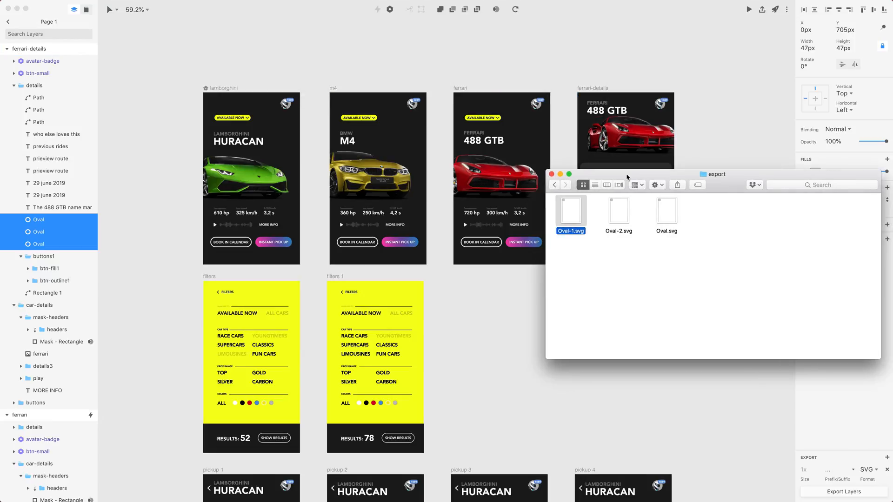
click(618, 211)
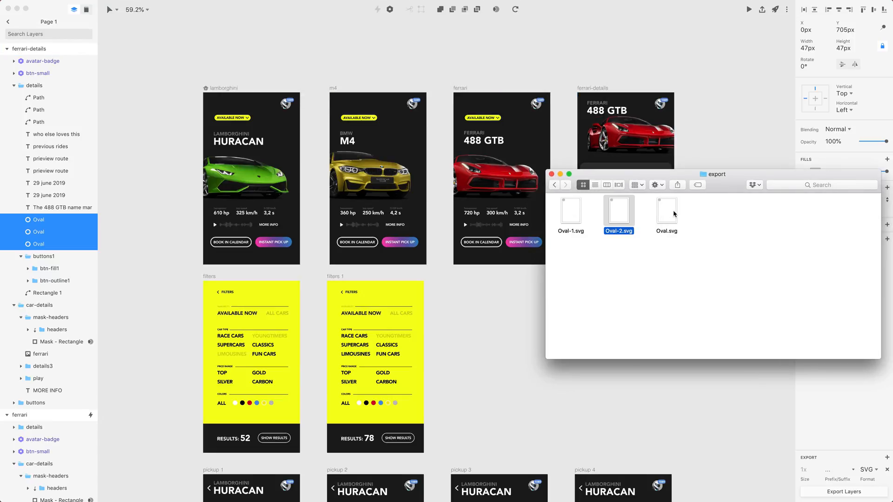
click(570, 211)
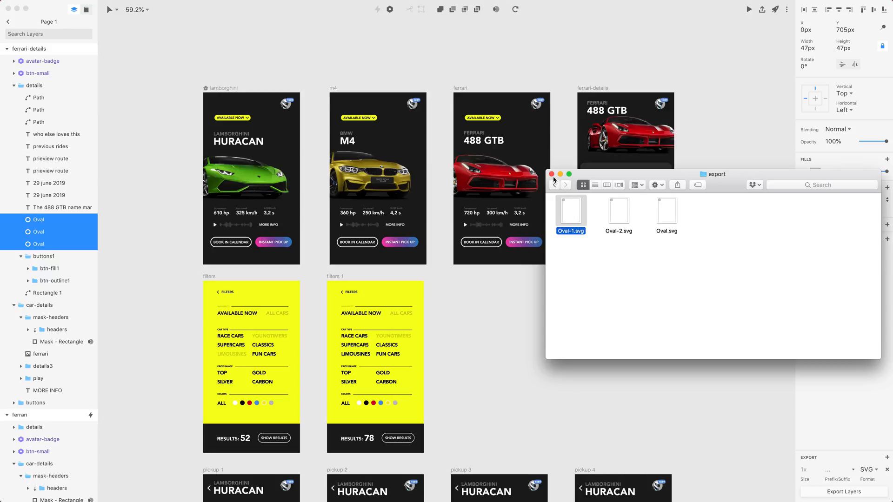
click(551, 174)
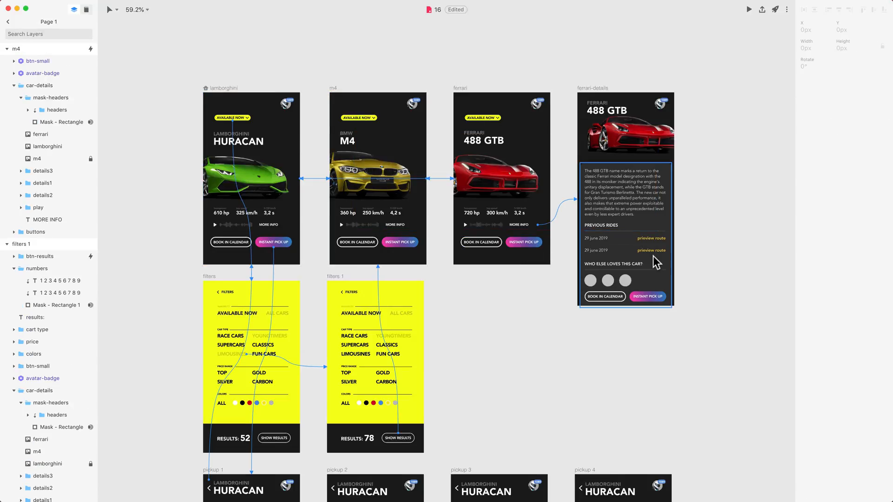
click(650, 238)
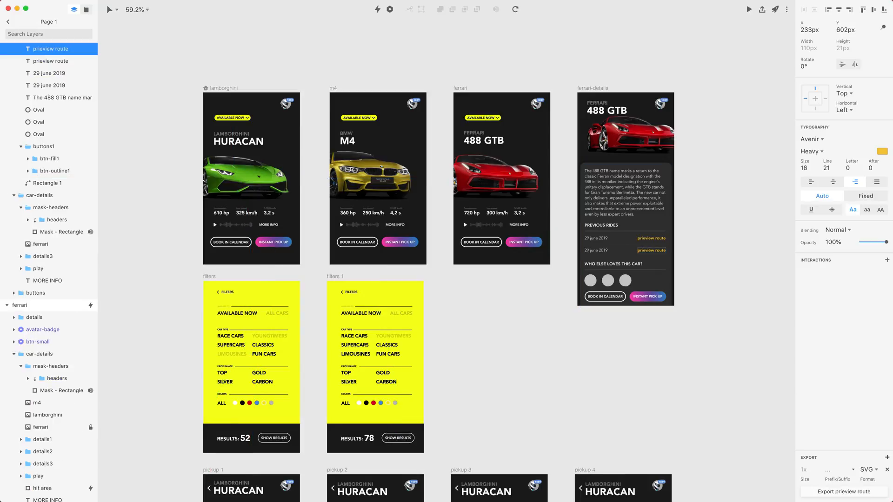
click(871, 468)
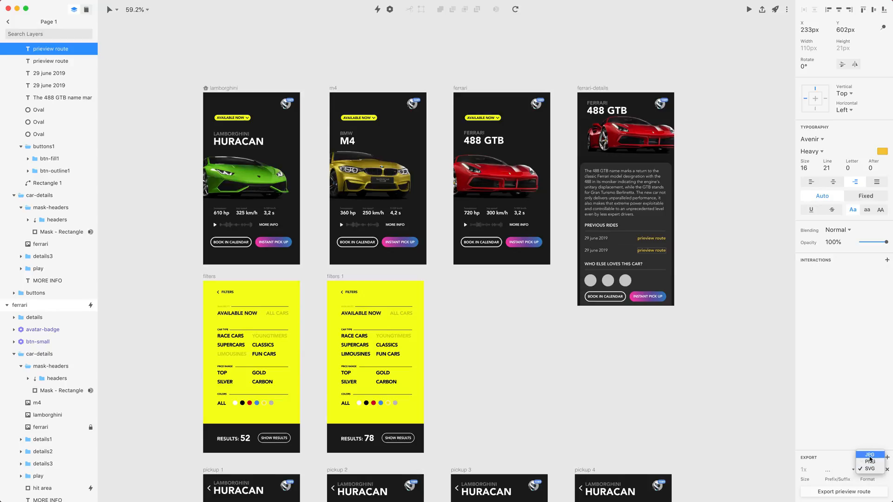
click(868, 460)
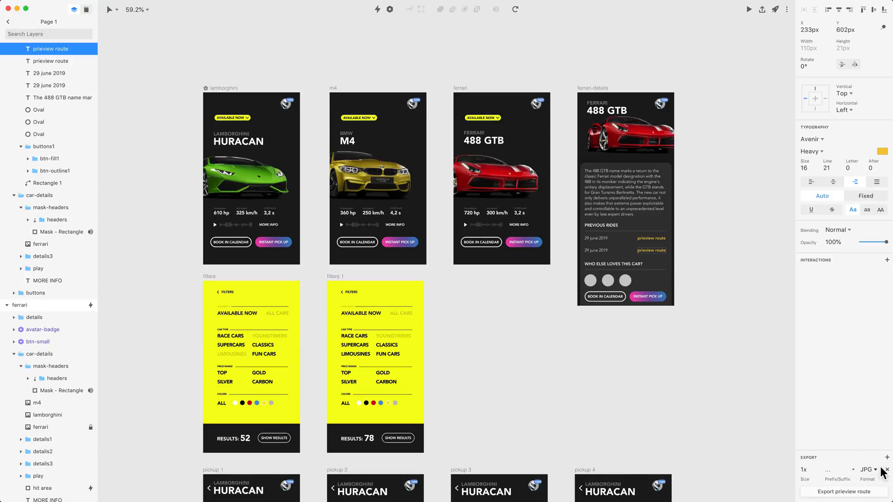
click(868, 469)
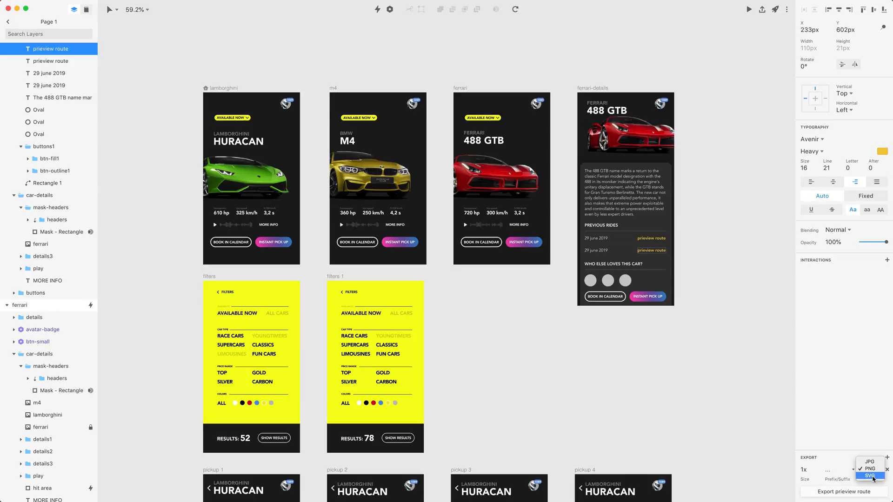
click(869, 477)
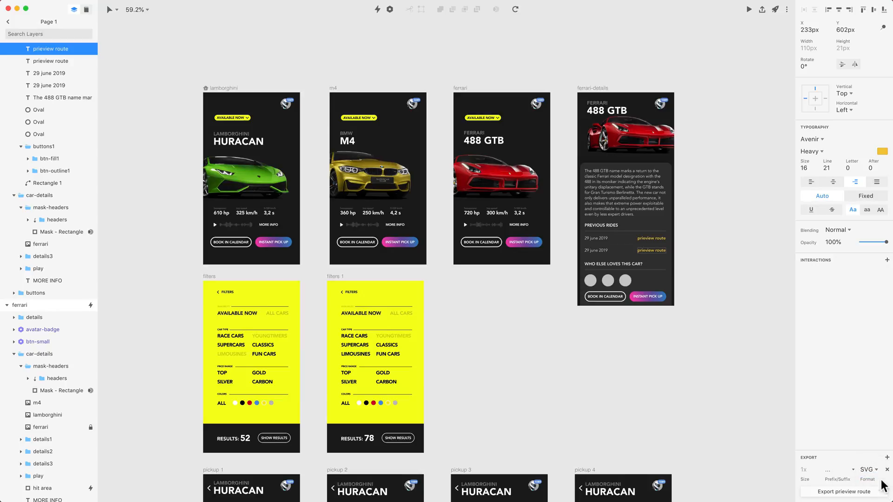
mouse_move(870, 424)
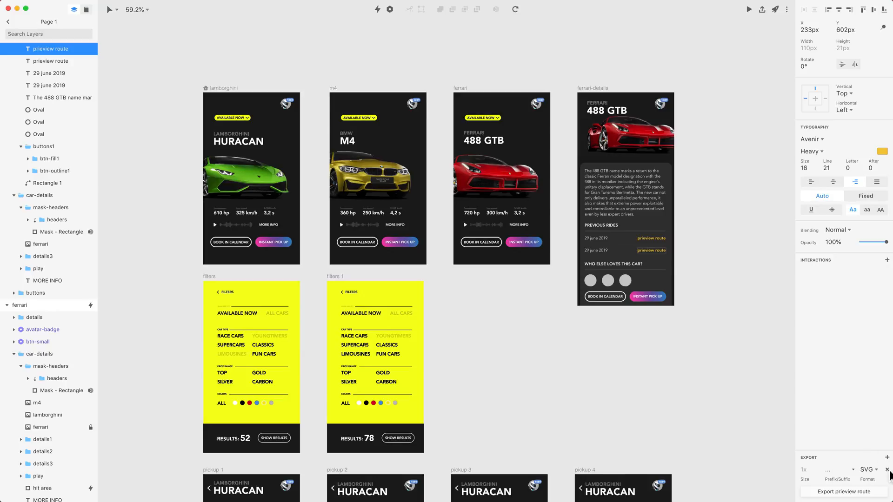
mouse_move(881, 490)
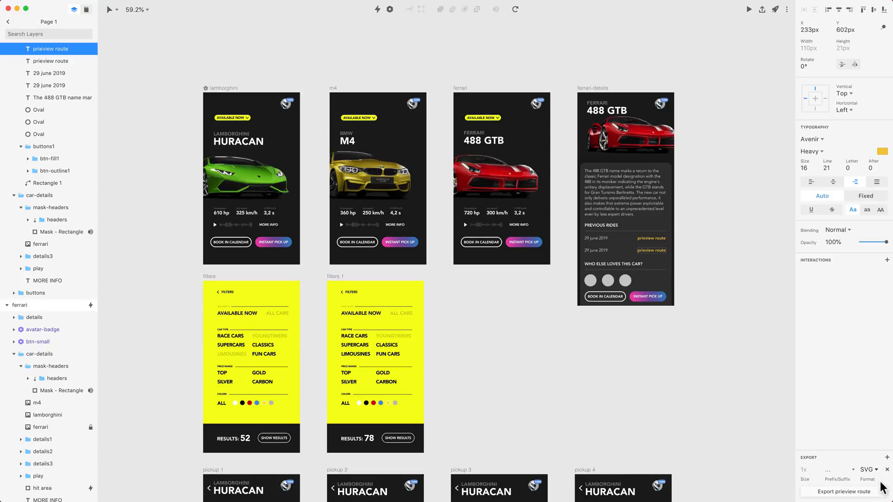
click(870, 469)
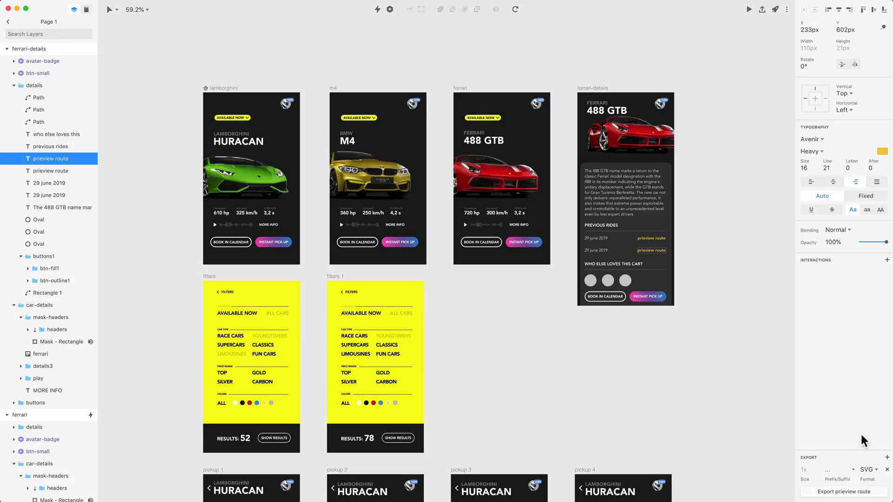
- Set the prieview route text's export to PNG format at 0.5x size
click(868, 469)
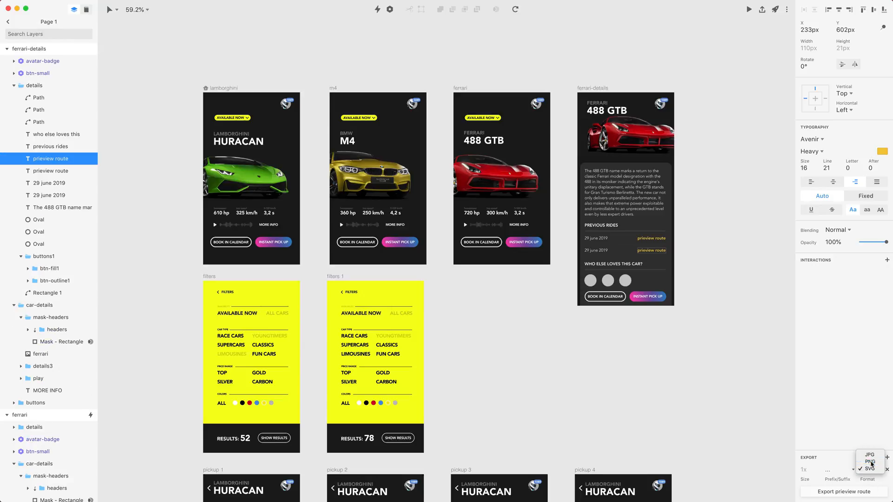
click(869, 461)
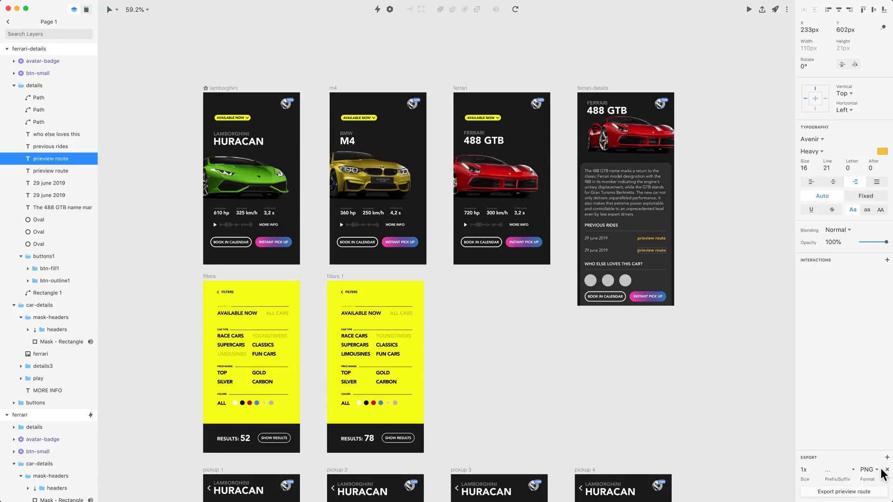
click(803, 469)
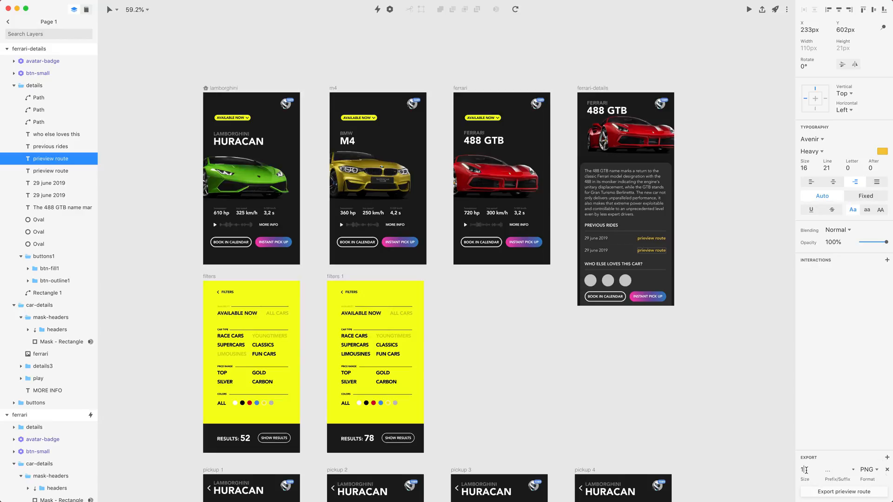
text(2)
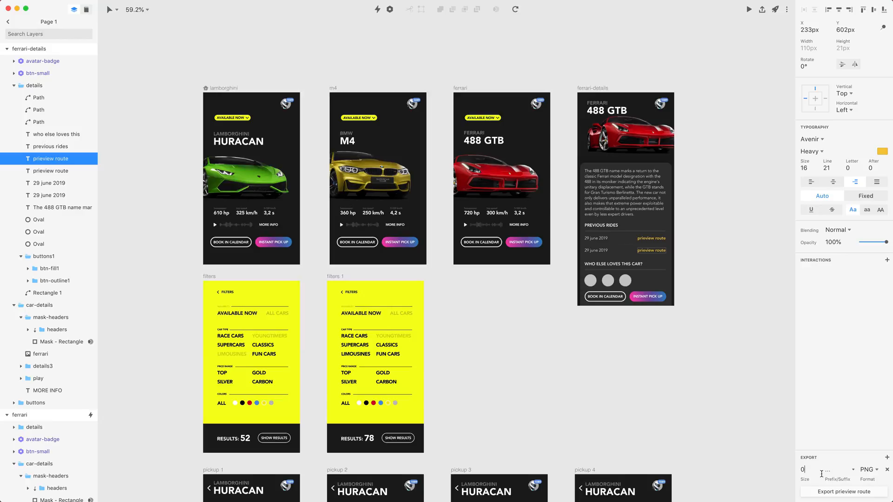
text(0.5)
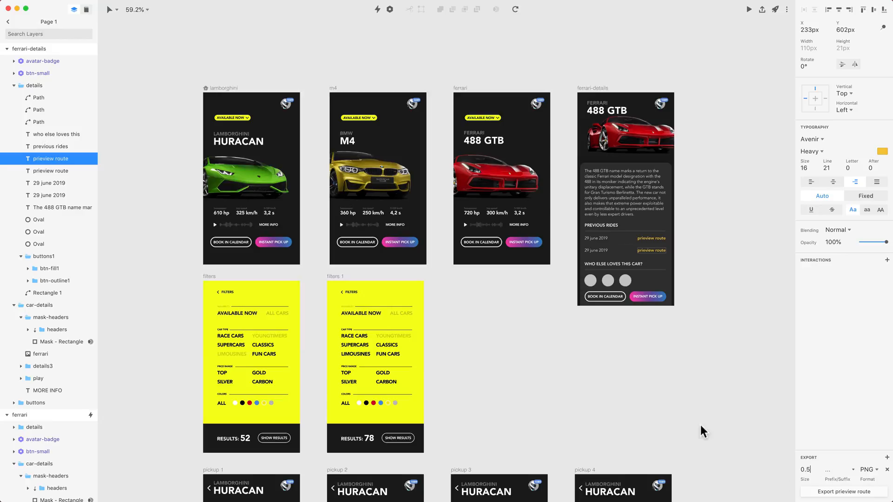
mouse_move(880, 442)
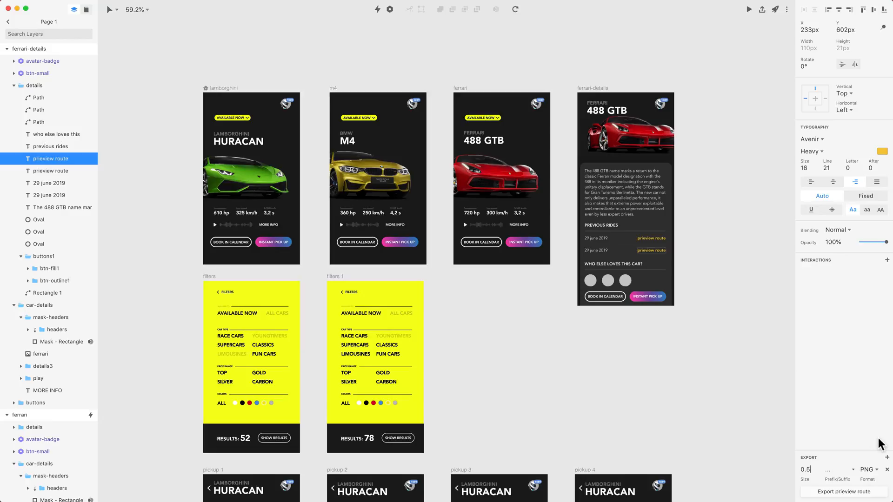
mouse_move(852, 472)
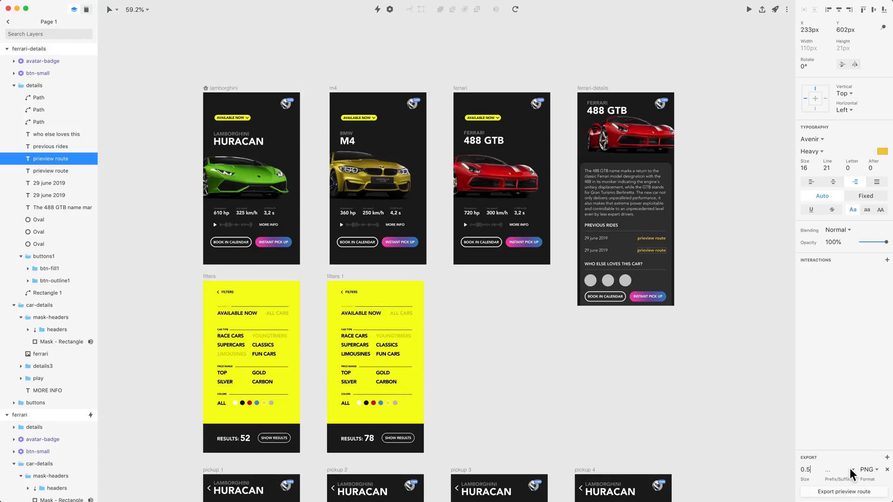
click(886, 446)
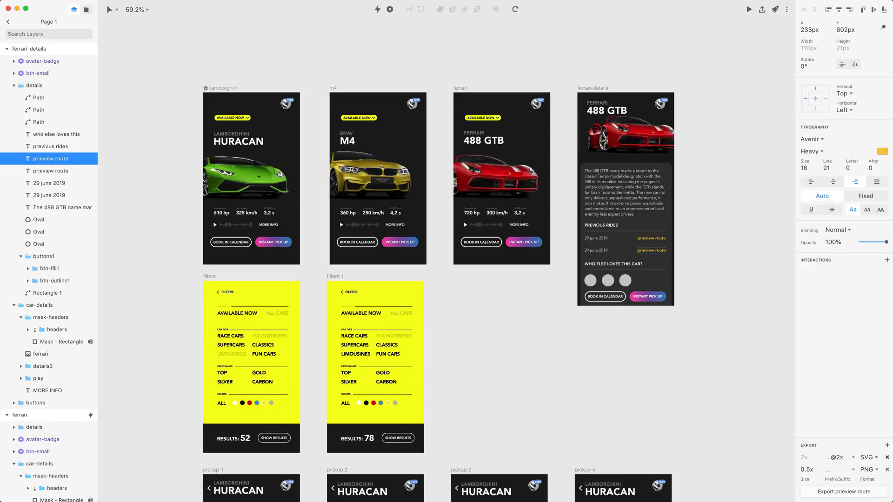
click(887, 432)
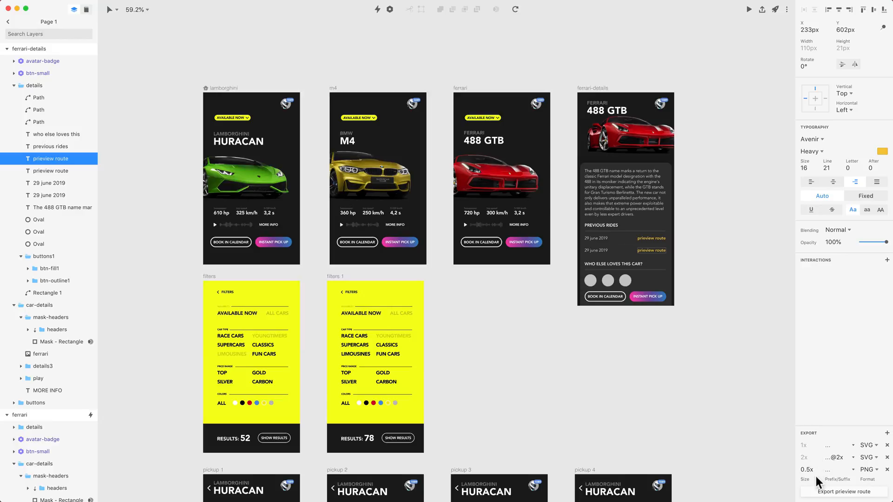
mouse_move(867, 473)
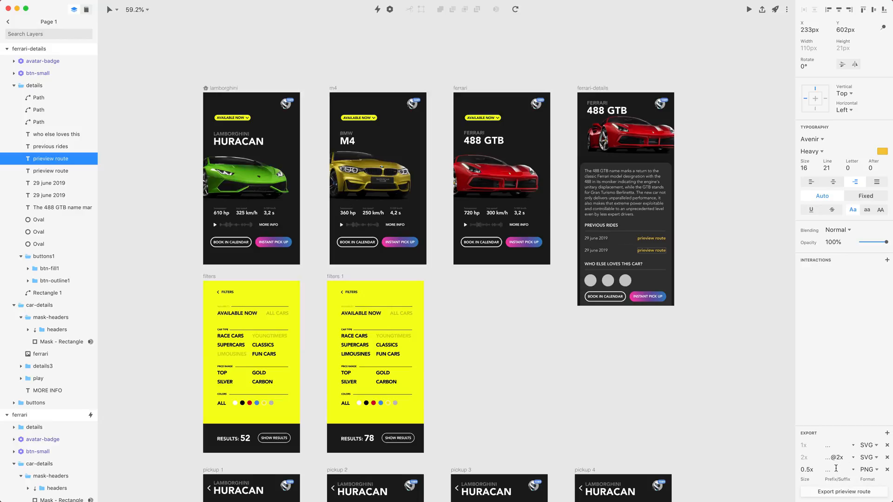
click(836, 468)
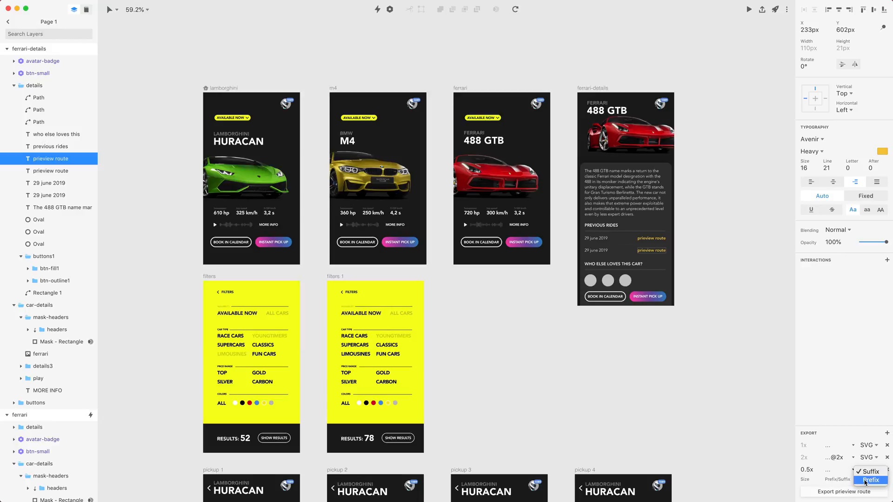
click(870, 480)
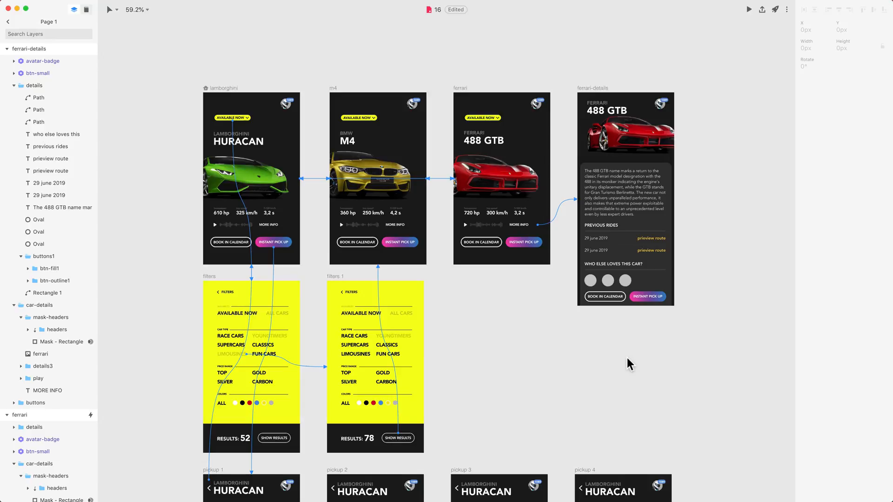
- Switch to the browser and enter Inspect mode on the ferrari-details screen
click(749, 9)
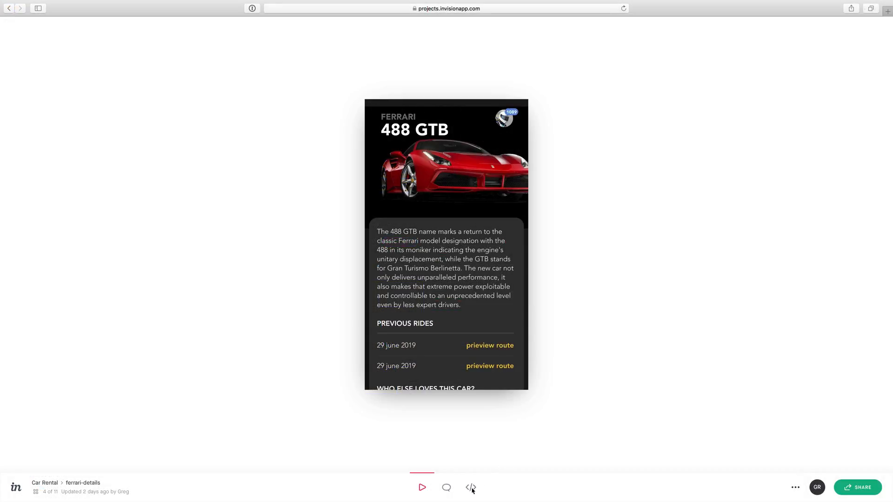
click(470, 487)
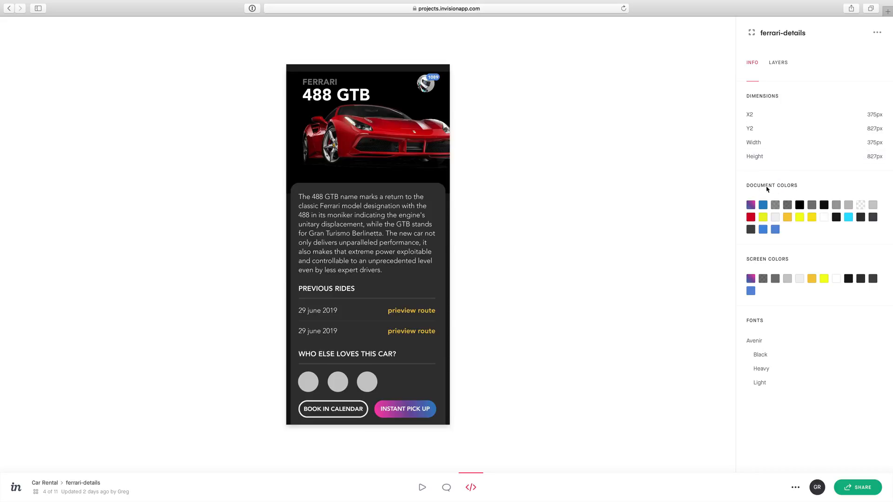
mouse_move(765, 260)
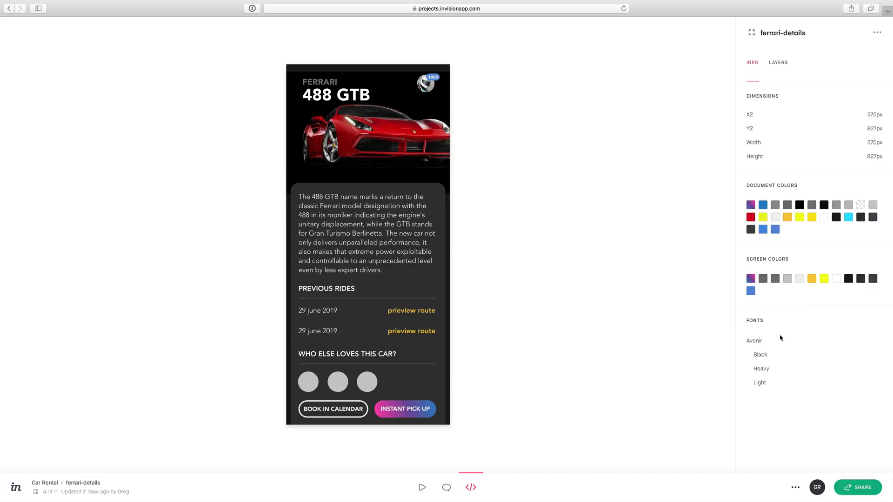
mouse_move(773, 390)
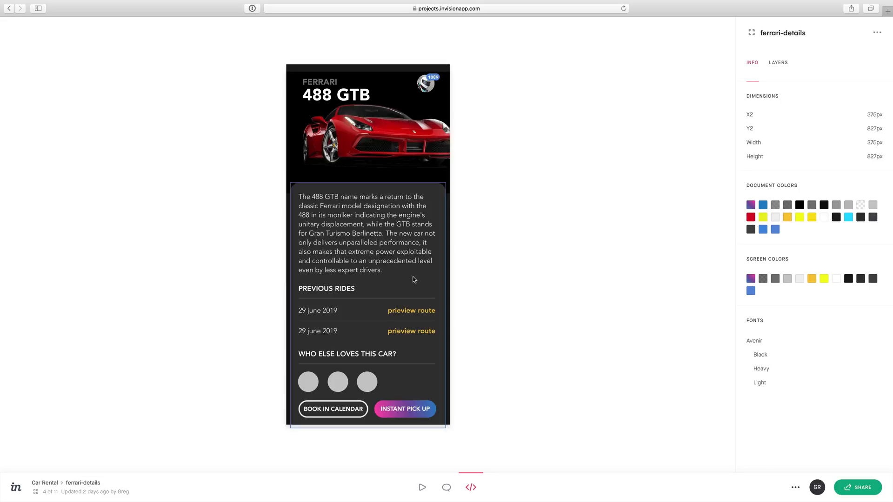
- Inspect the 488 GTB description paragraph and copy its text content
click(366, 234)
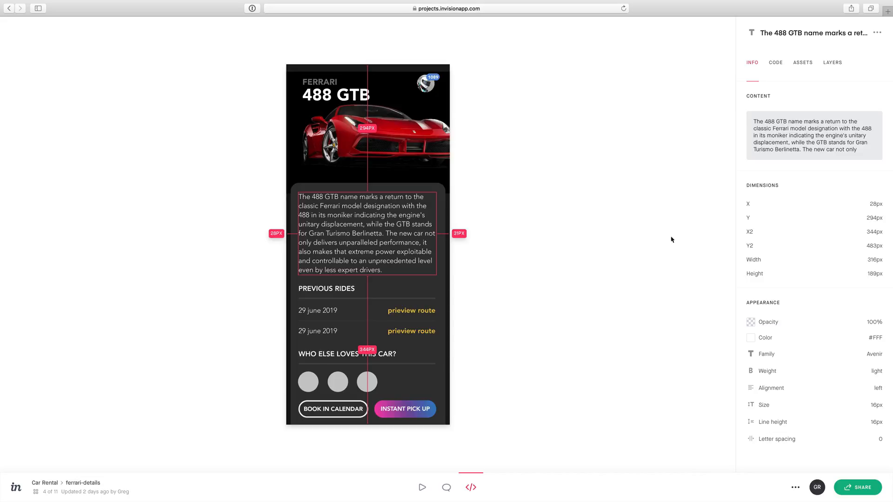
mouse_move(763, 161)
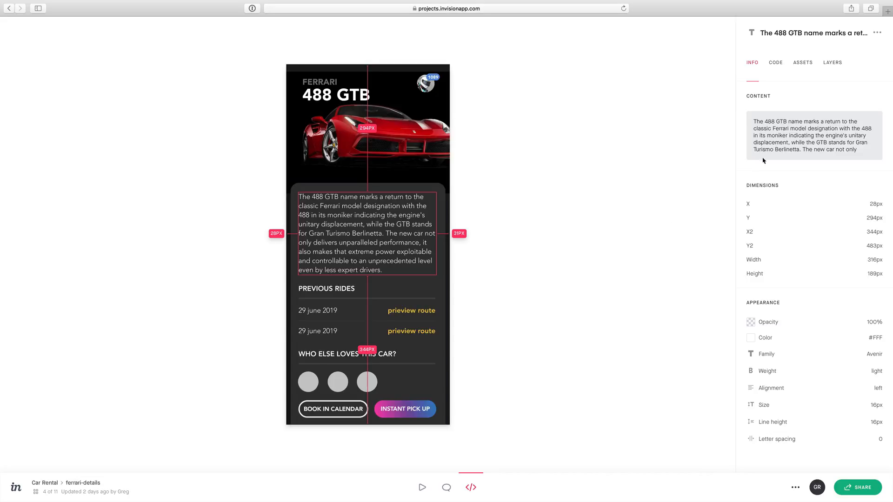
click(812, 135)
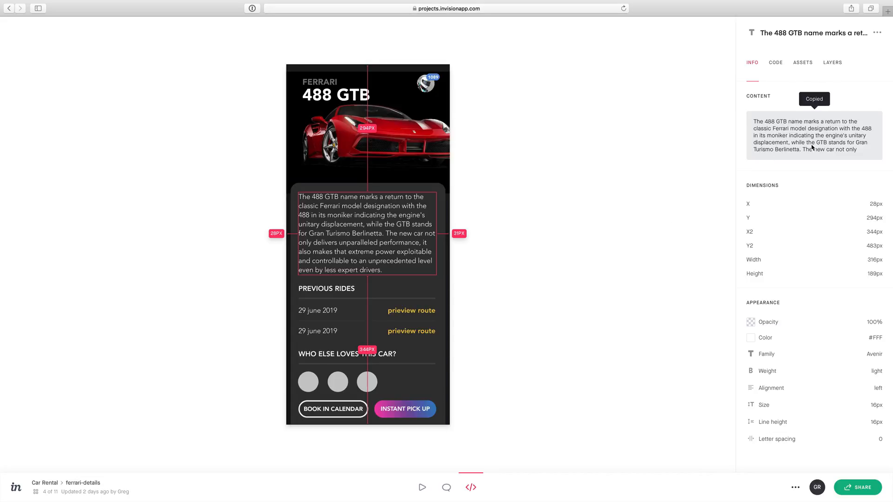
mouse_move(813, 332)
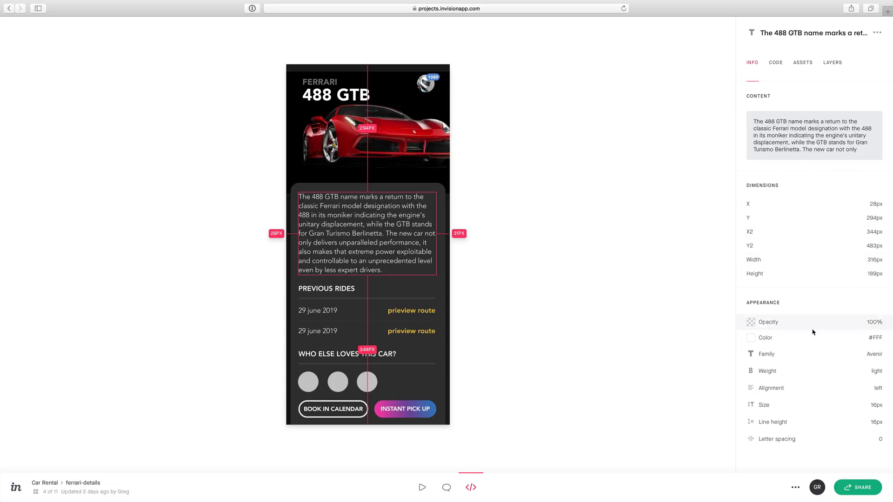
mouse_move(803, 377)
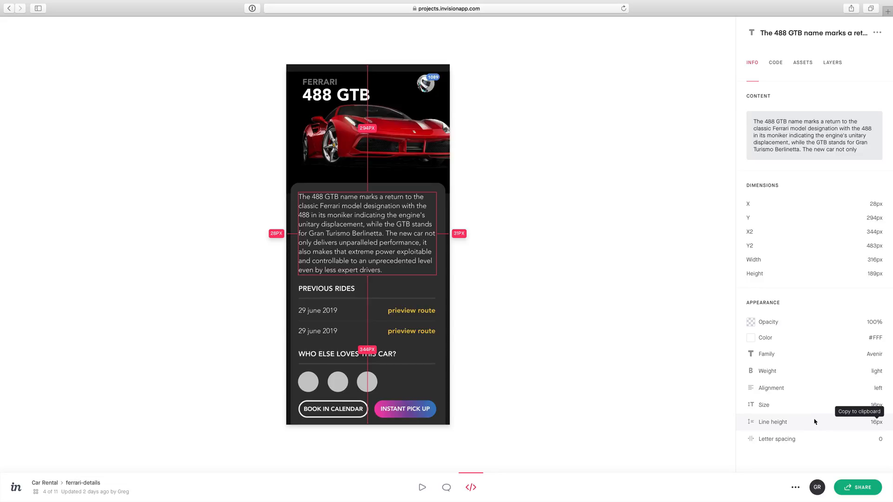
mouse_move(529, 226)
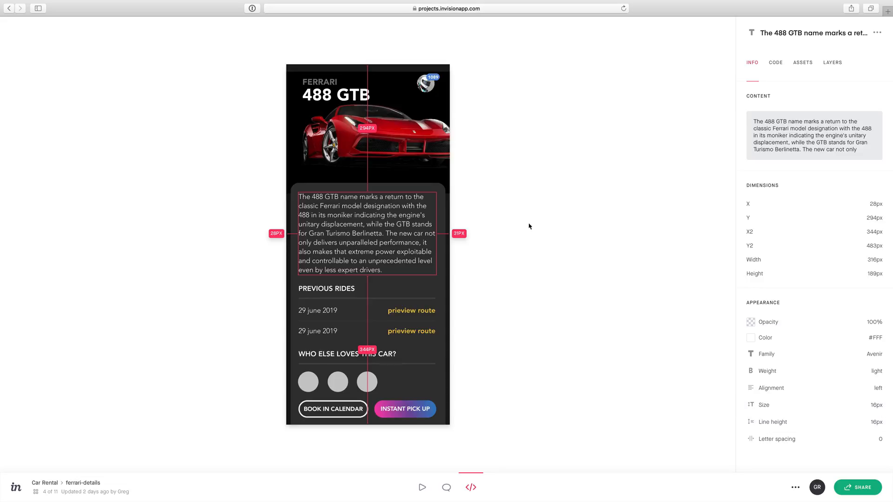
- Show the CSS code with colours formatted as RGBA, then inspect the PREVIOUS RIDES heading
click(775, 62)
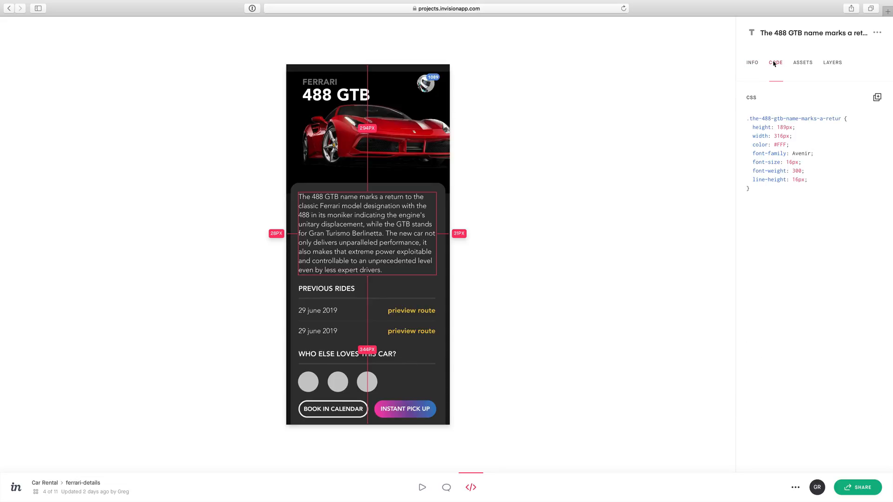
click(877, 33)
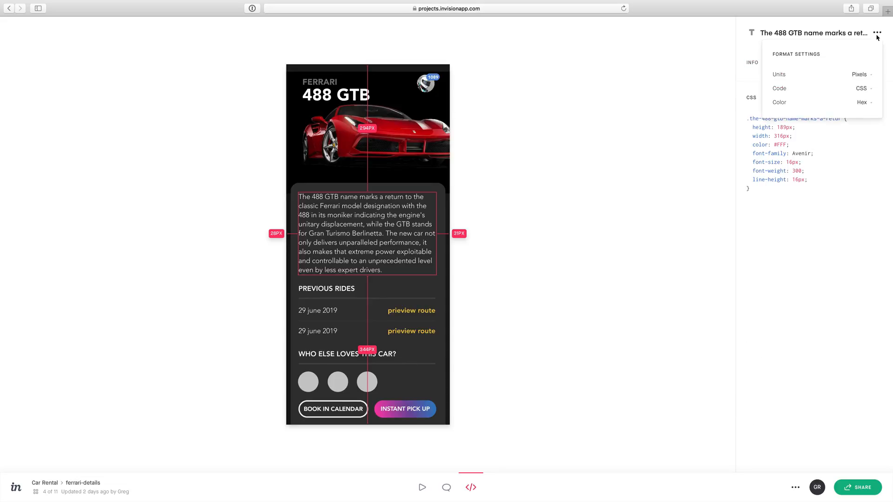
click(859, 75)
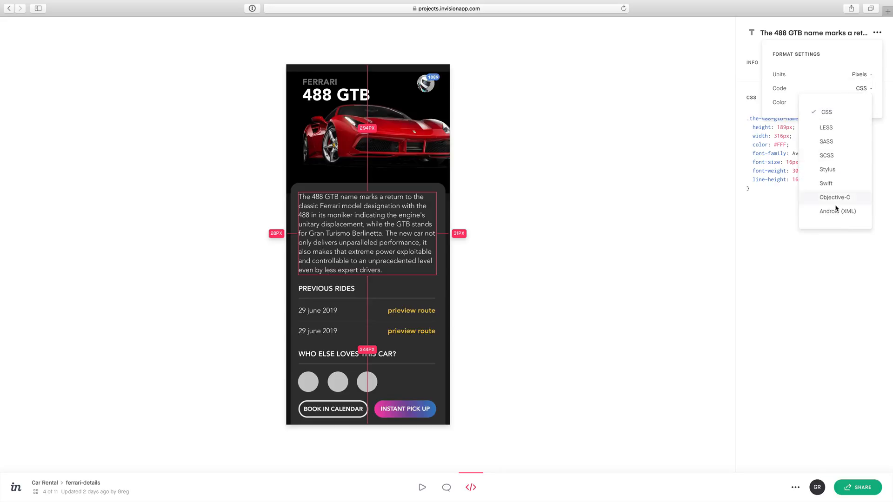
mouse_move(833, 211)
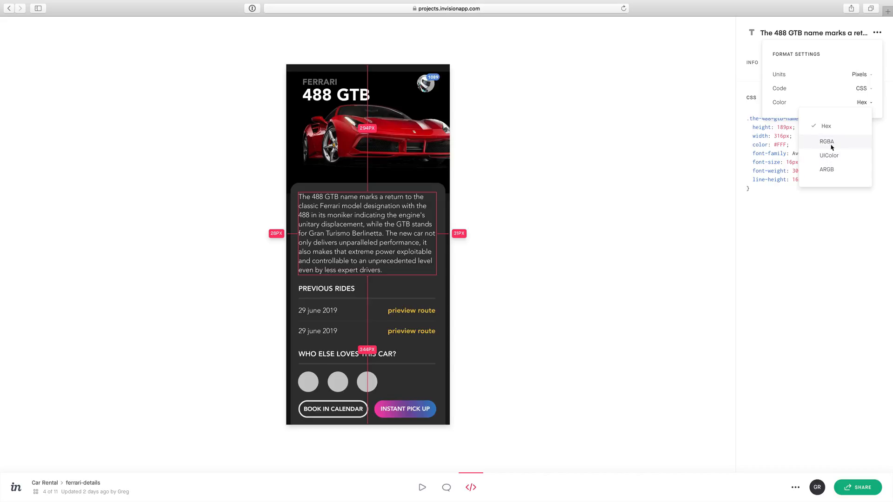
click(826, 142)
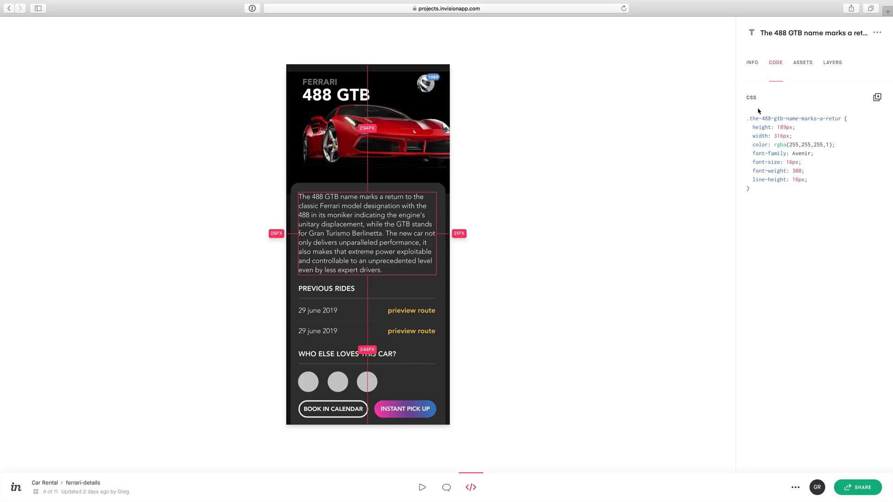
mouse_move(469, 253)
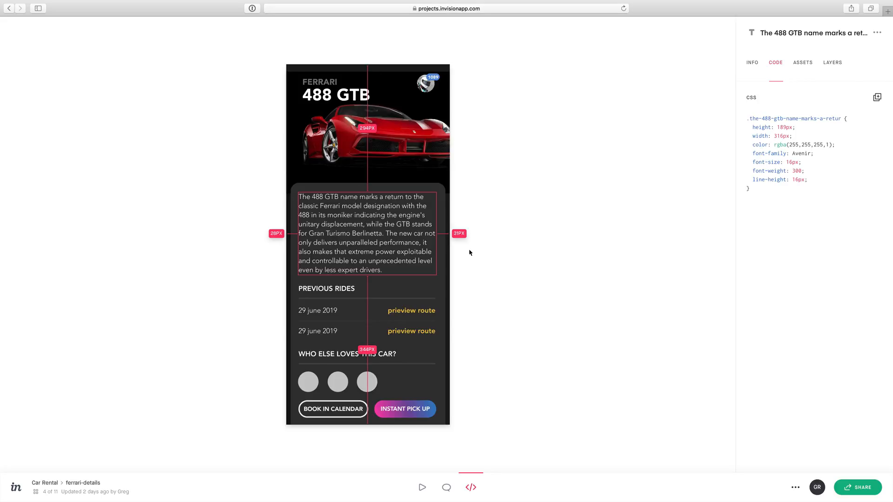
click(325, 288)
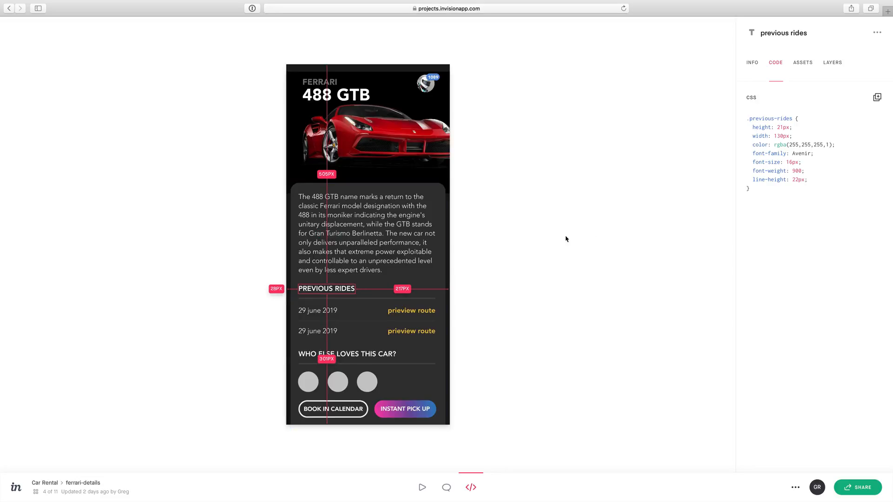
mouse_move(762, 120)
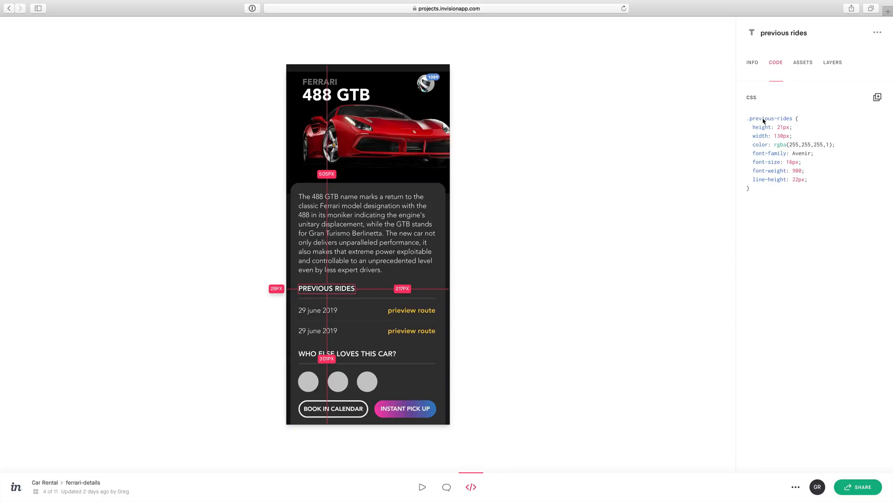
- View the ferrari image and the third grey avatar circle as 1x PNG export assets
click(802, 62)
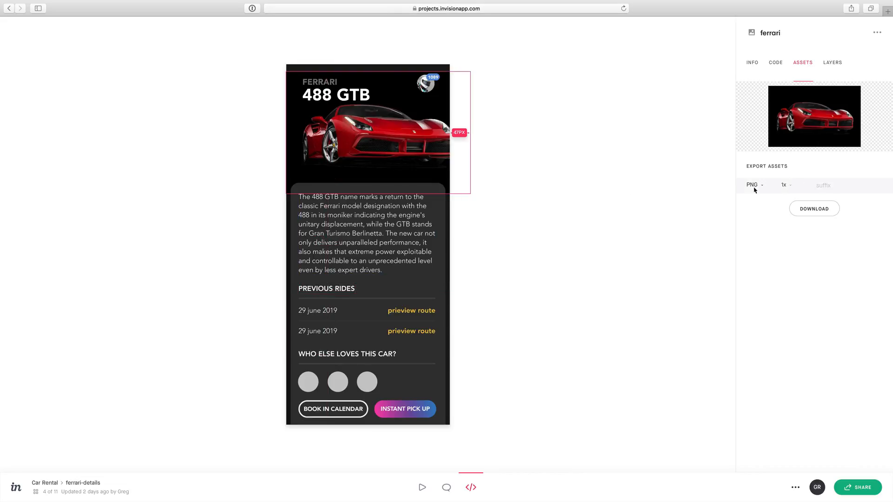
click(752, 185)
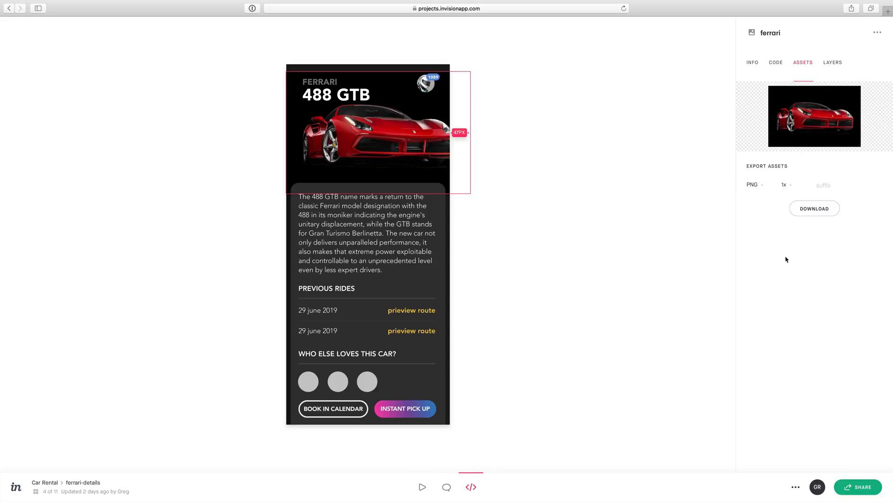
click(367, 382)
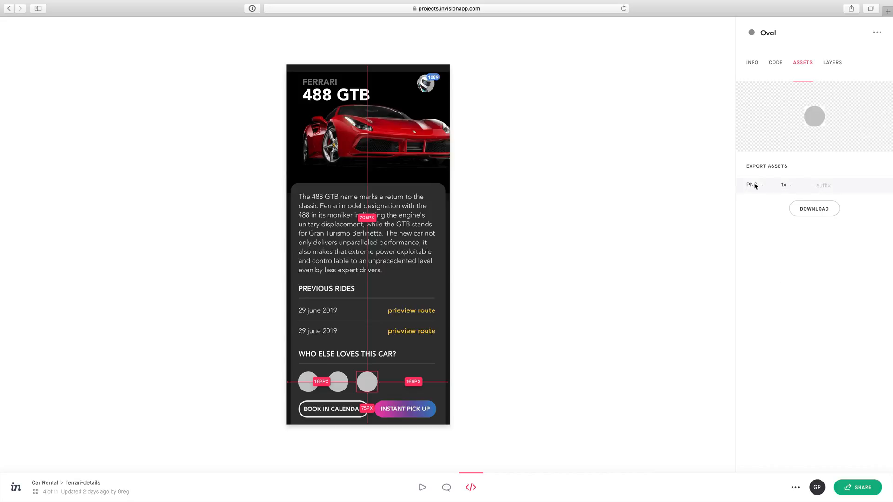
click(786, 185)
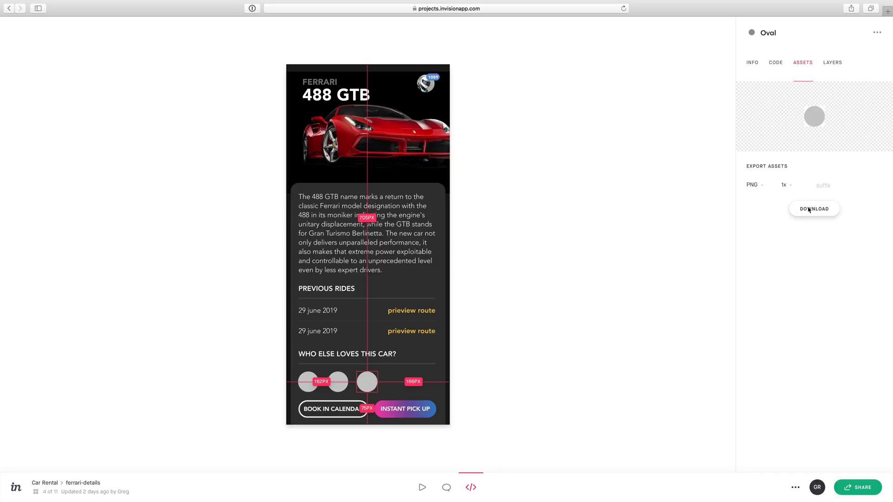
- Browse the layer list through the prieview route and description paragraph layers, back to the paragraph's info
click(831, 63)
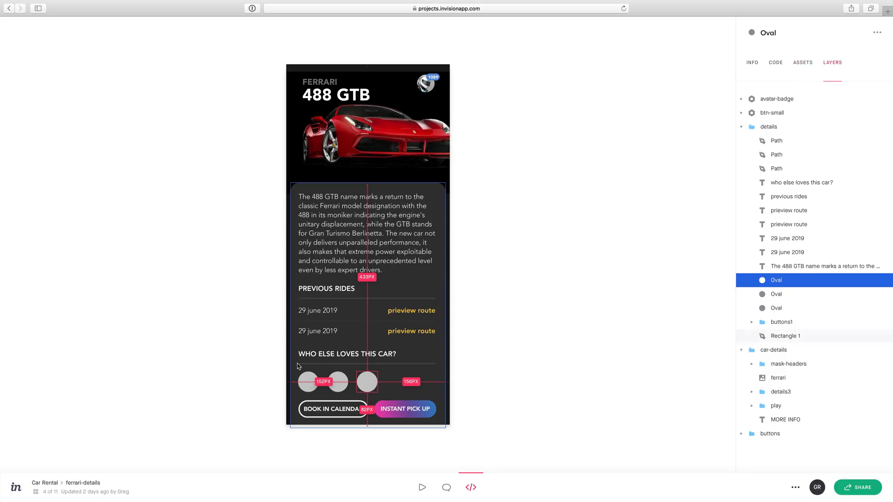
click(789, 210)
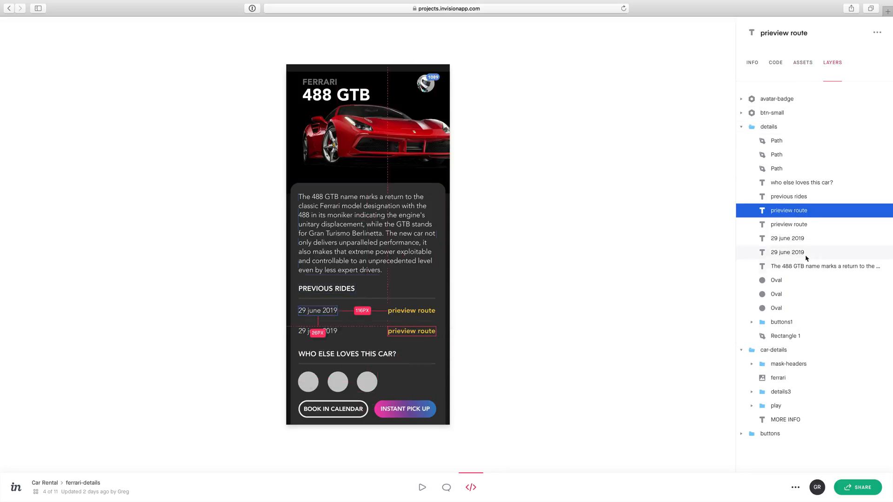
click(824, 266)
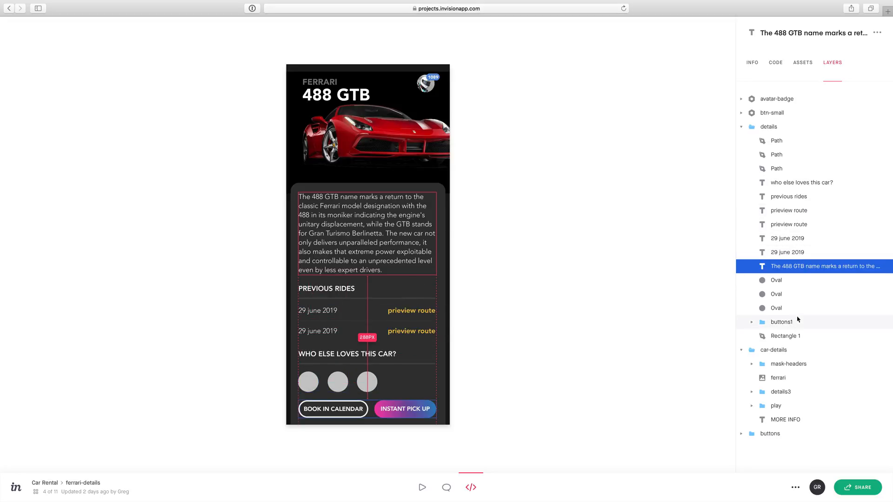
click(802, 63)
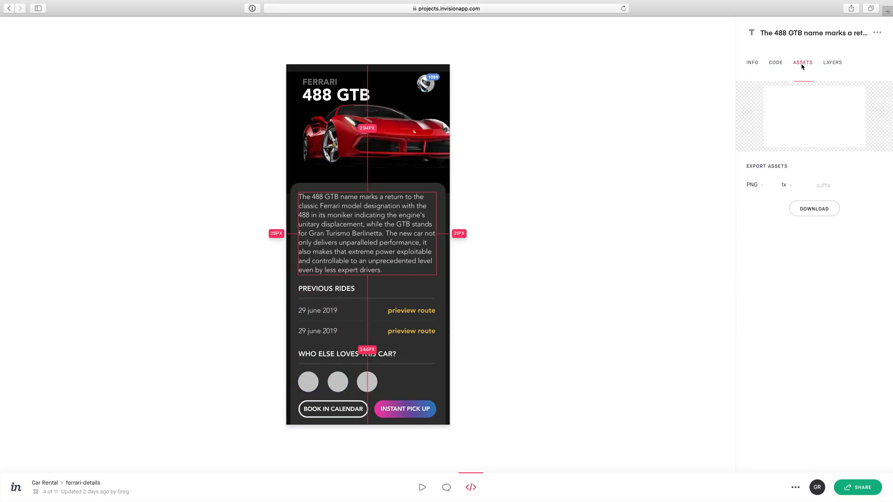
click(752, 63)
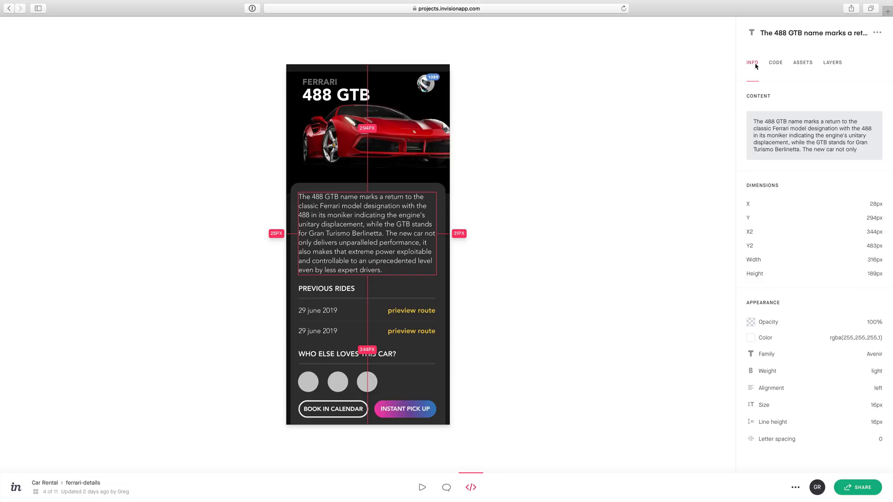
mouse_move(484, 245)
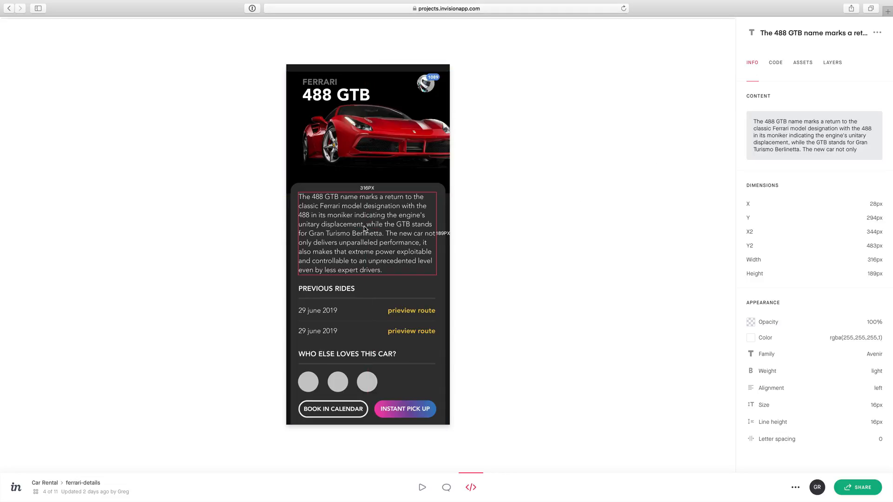
- Inspect the ferrari image and avatar circle, then deselect to show the 375×827px screen specs
click(370, 131)
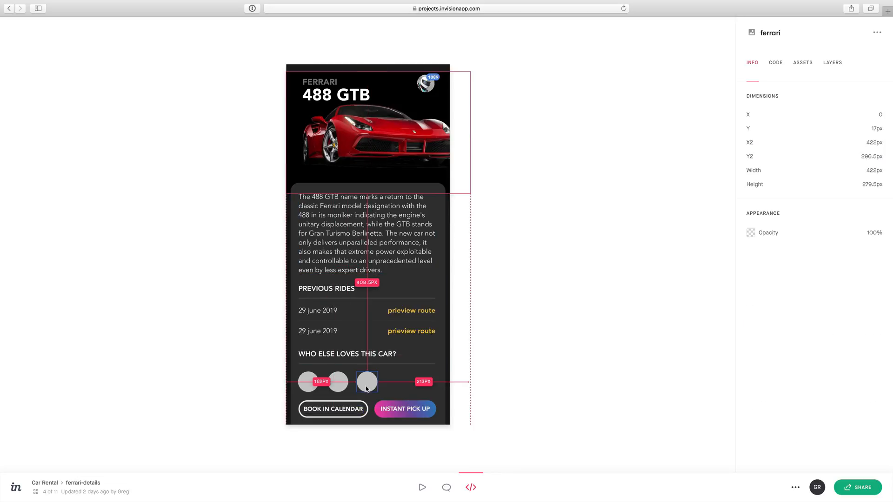
click(366, 382)
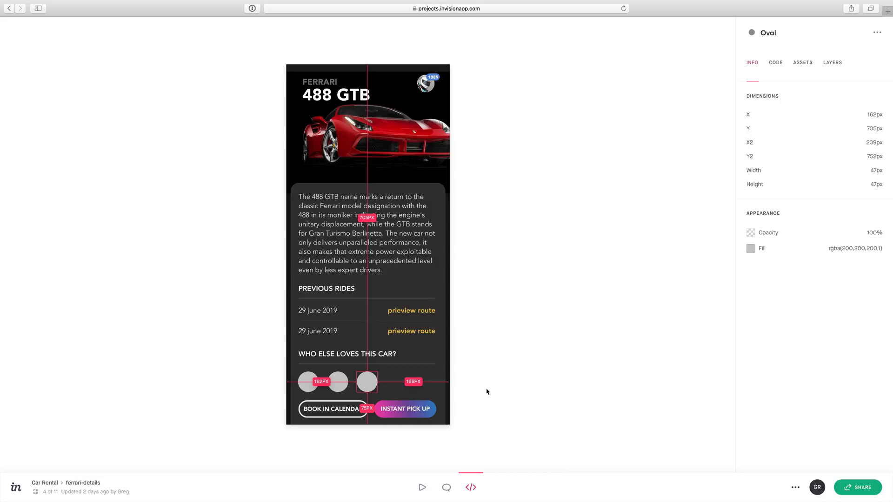
mouse_move(467, 387)
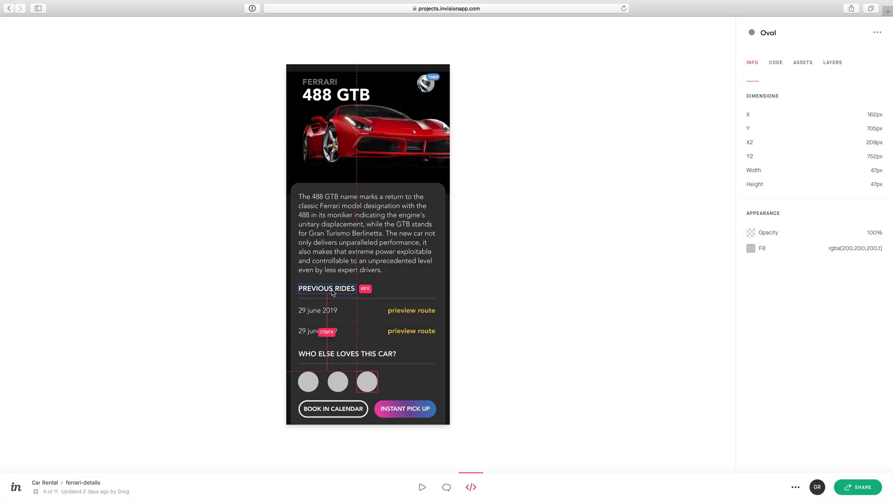
mouse_move(327, 295)
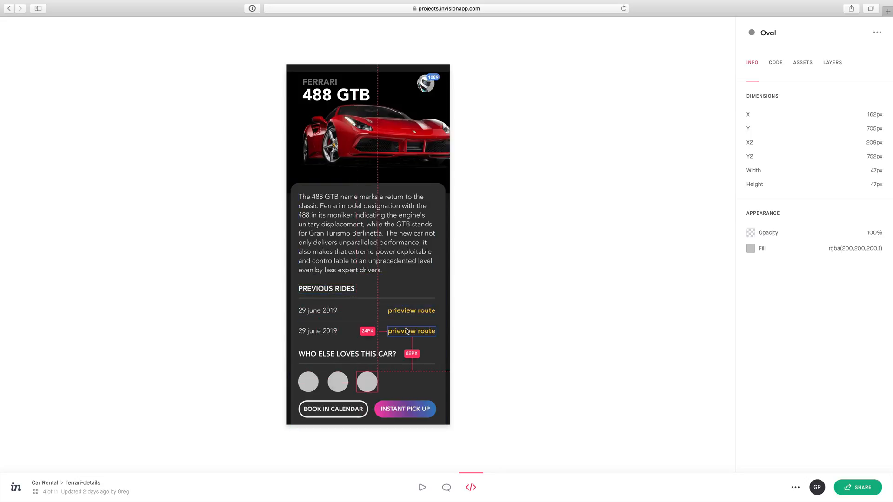
click(410, 311)
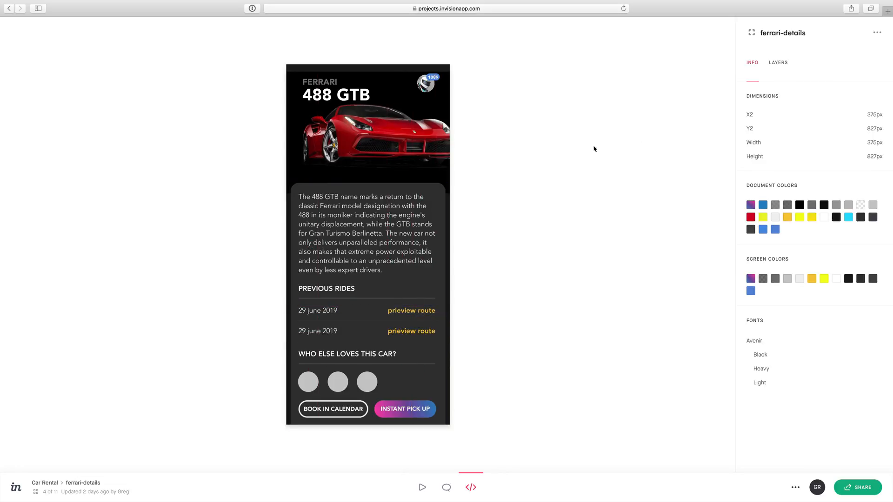
- Switch the inspector's measurement units to Percentage with the description paragraph selected
click(366, 234)
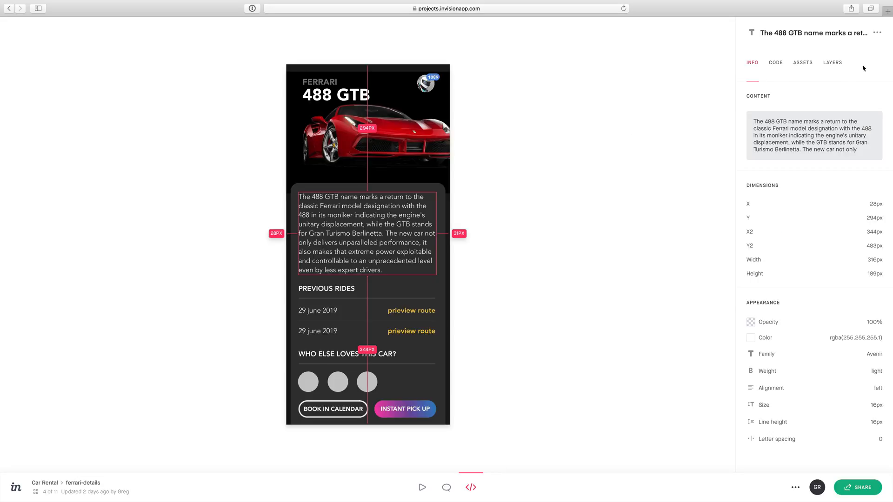
click(876, 33)
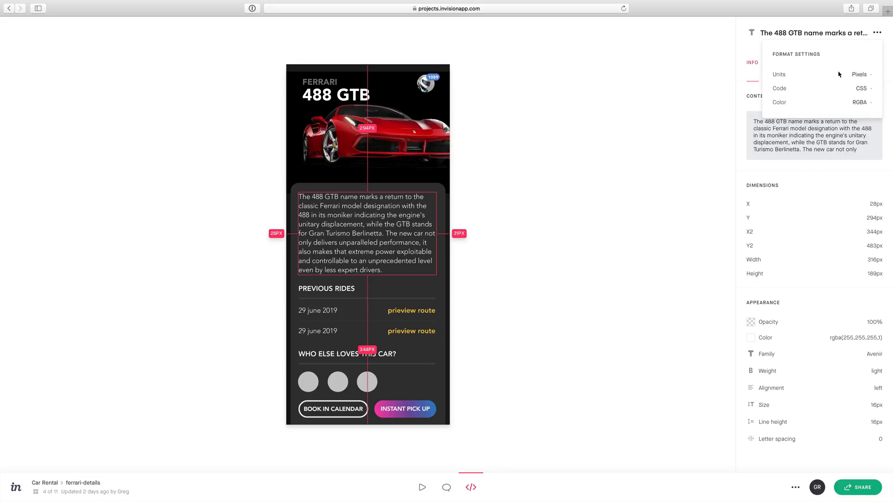
click(858, 75)
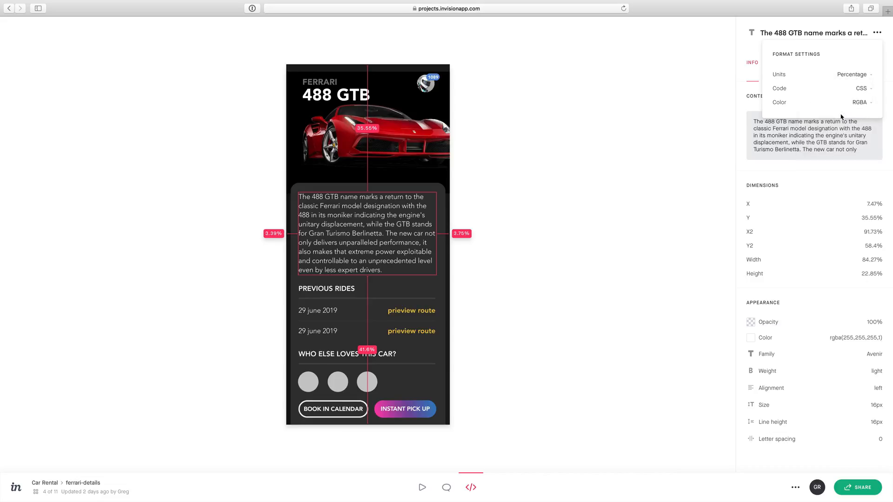
- Compare the PREVIOUS RIDES and WHO ELSE LOVES THIS CAR? headings with the 84.27%-wide paragraph
click(326, 289)
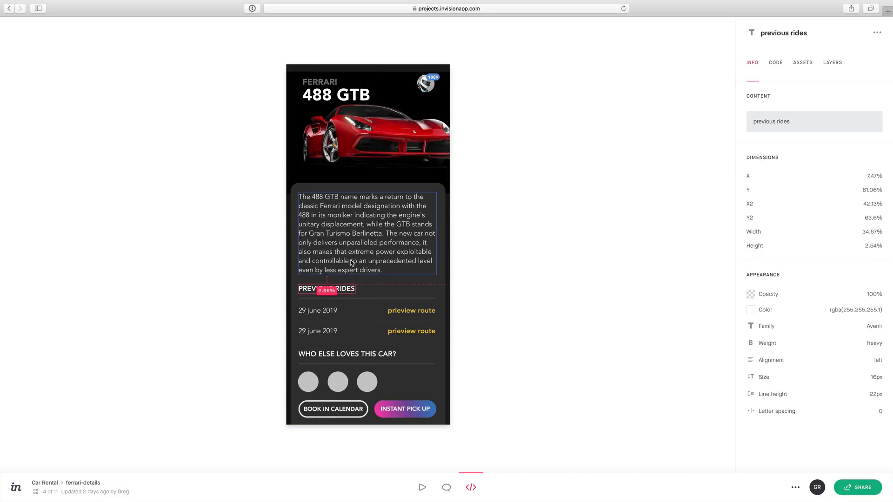
click(346, 353)
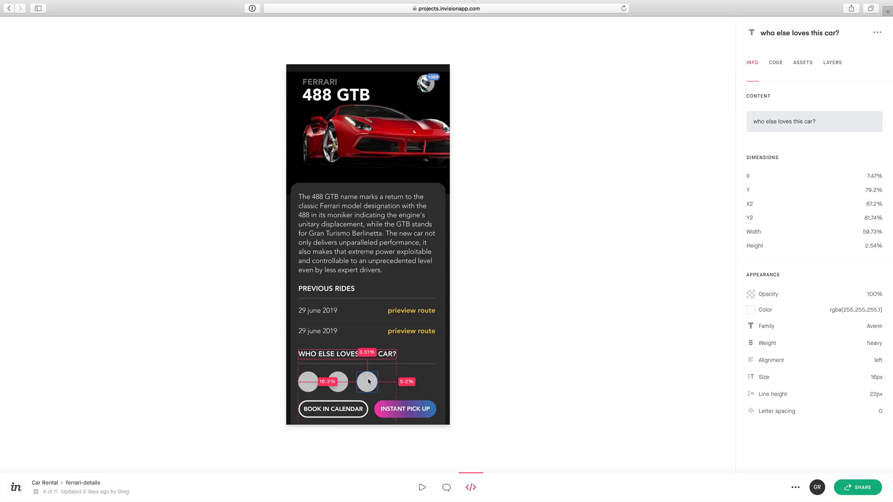
click(364, 234)
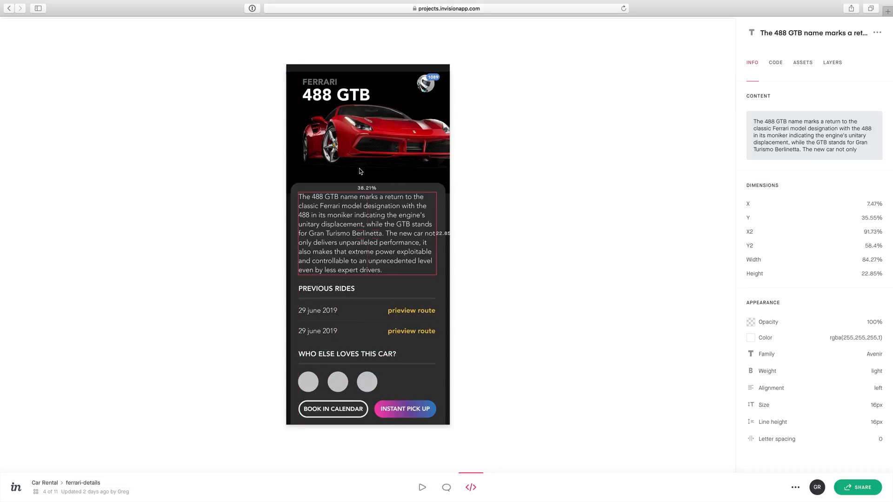